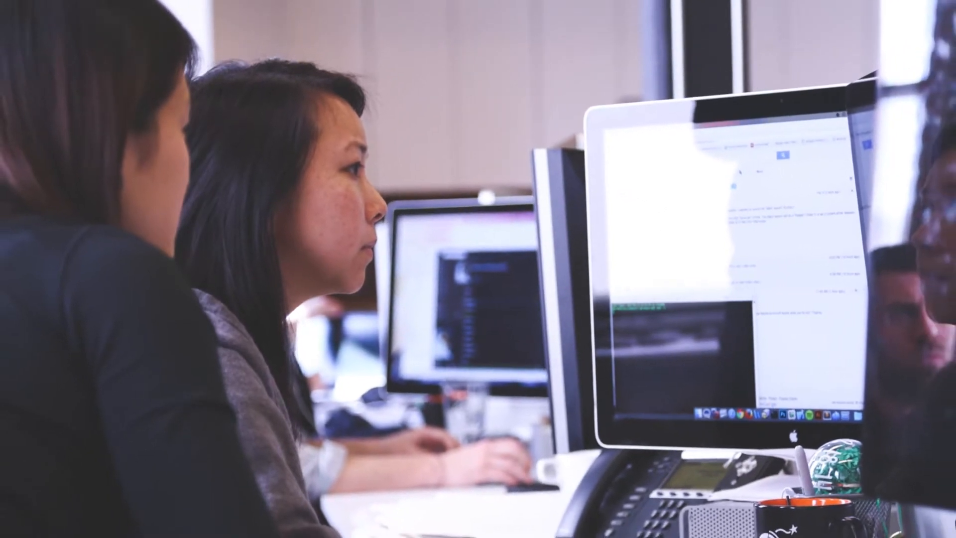
- Open the context menu for Sensitive File 1.pdf in the Sensitive Files folder
right_click(337, 202)
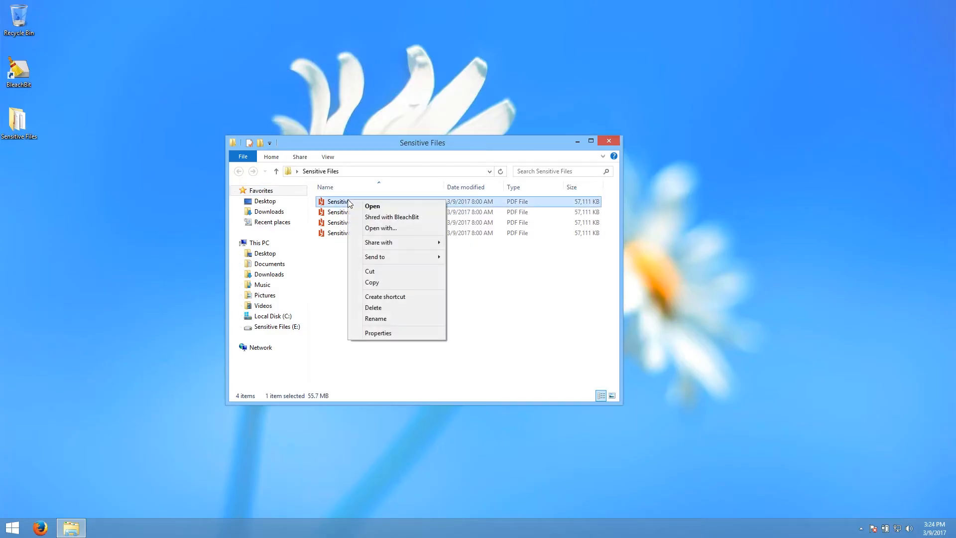
- Shred Sensitive File 1.pdf with BleachBit and confirm the permanent deletion
left_click(392, 217)
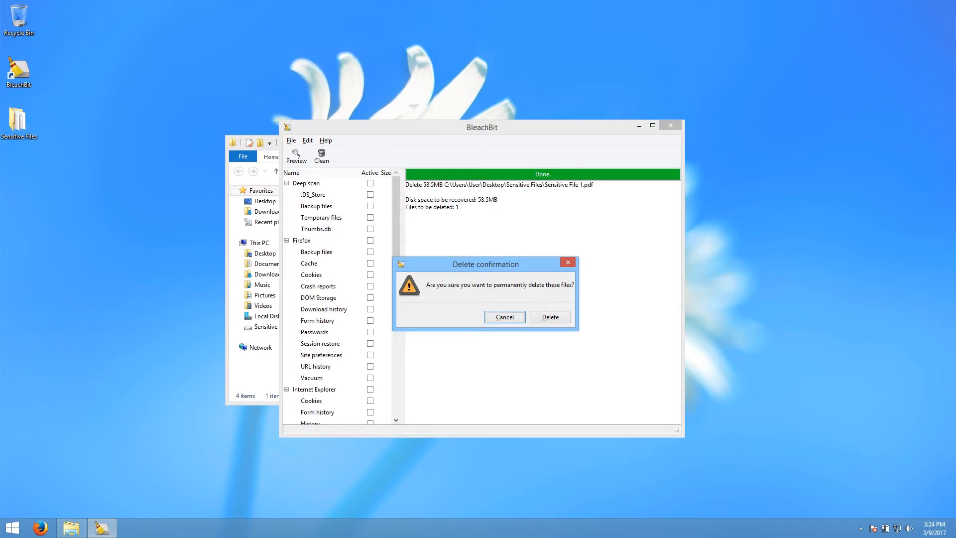
mouse_move(481, 261)
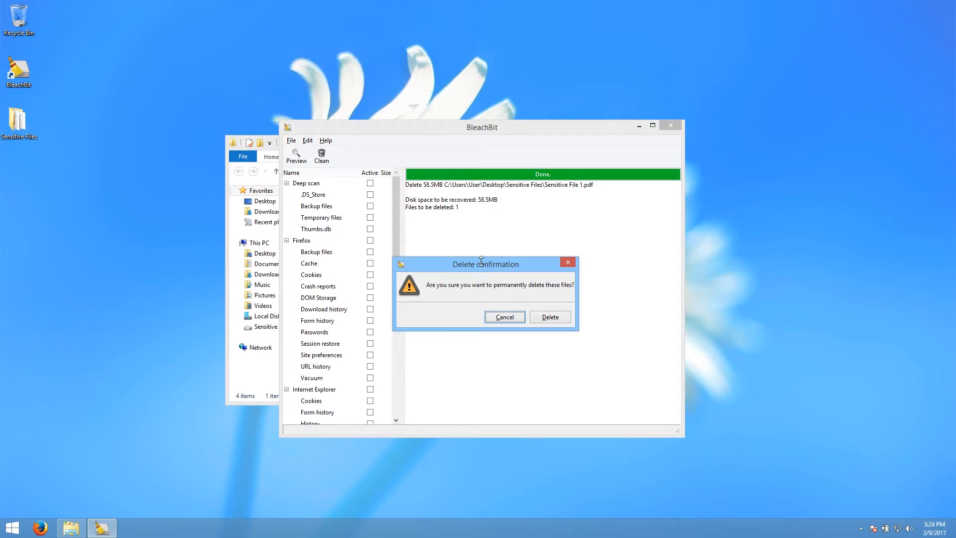
left_click(549, 316)
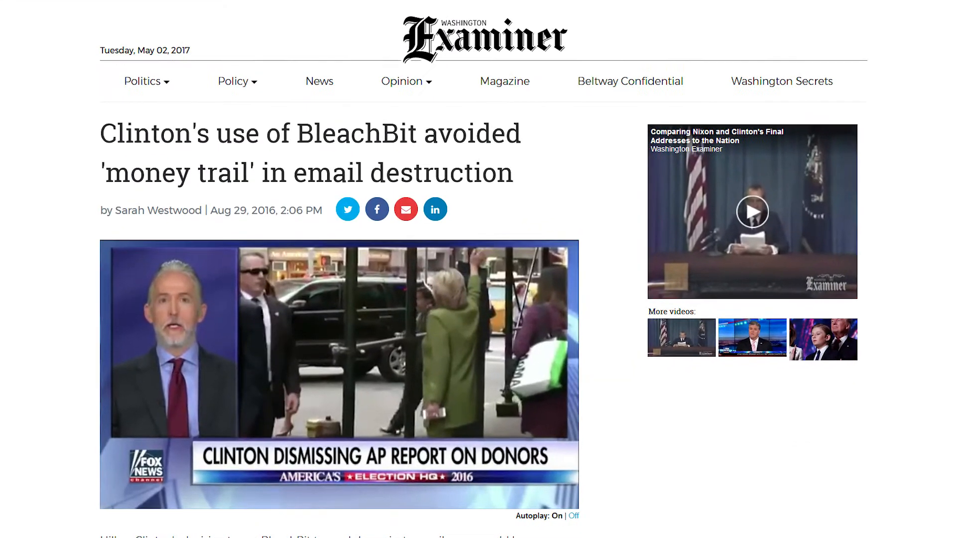
- Bring up BleachBit's 'Choose files to shred' dialog on the Sensitive Files folder
scroll("down", 3)
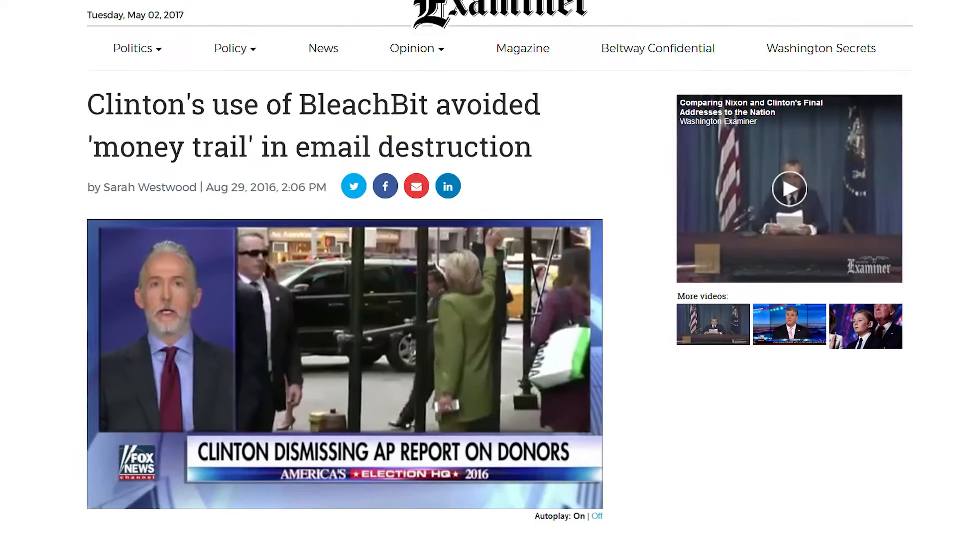
scroll("down", 3)
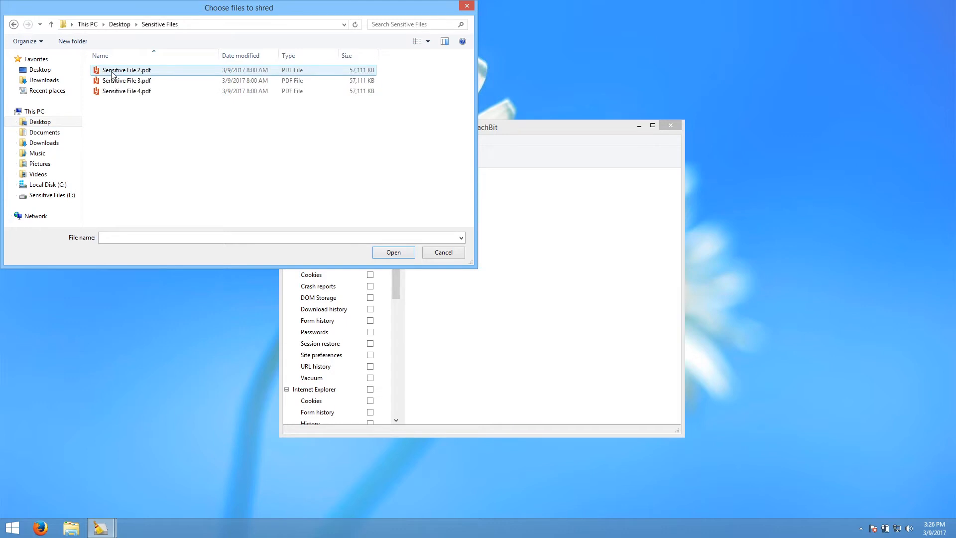
- Select Sensitive File 2.pdf in the shred dialog and confirm its permanent deletion
left_click(126, 70)
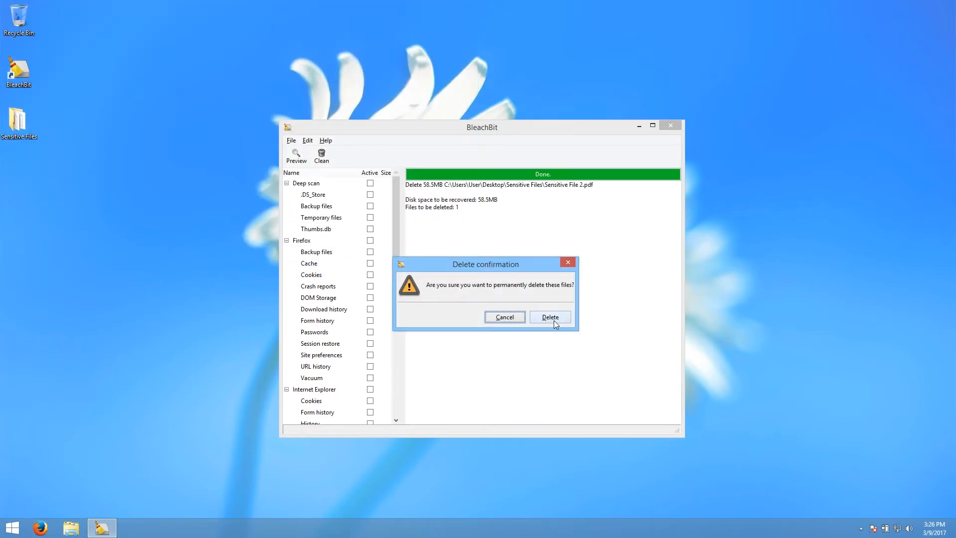
left_click(549, 317)
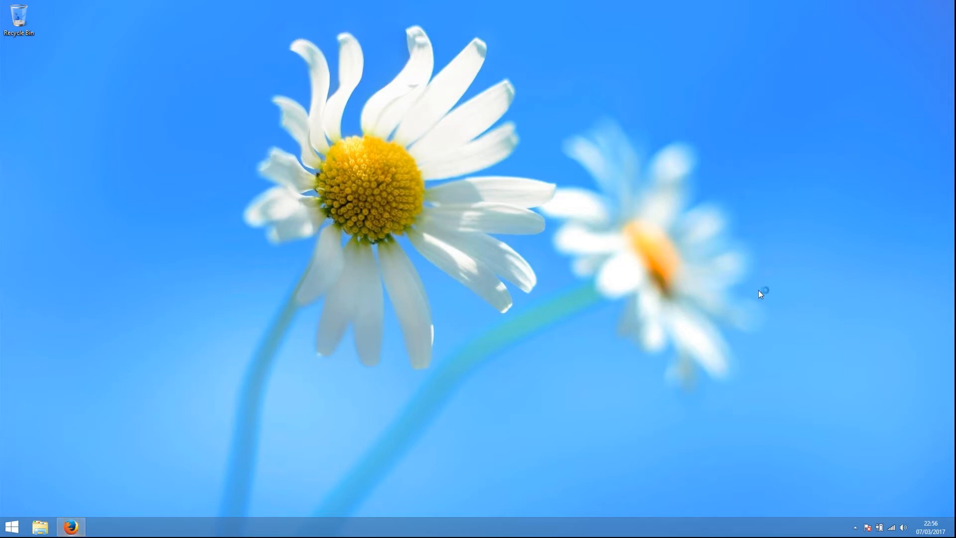
- Download the BleachBit installer .exe from bleachbit.org's Windows download page
type("bleachbit.org//")
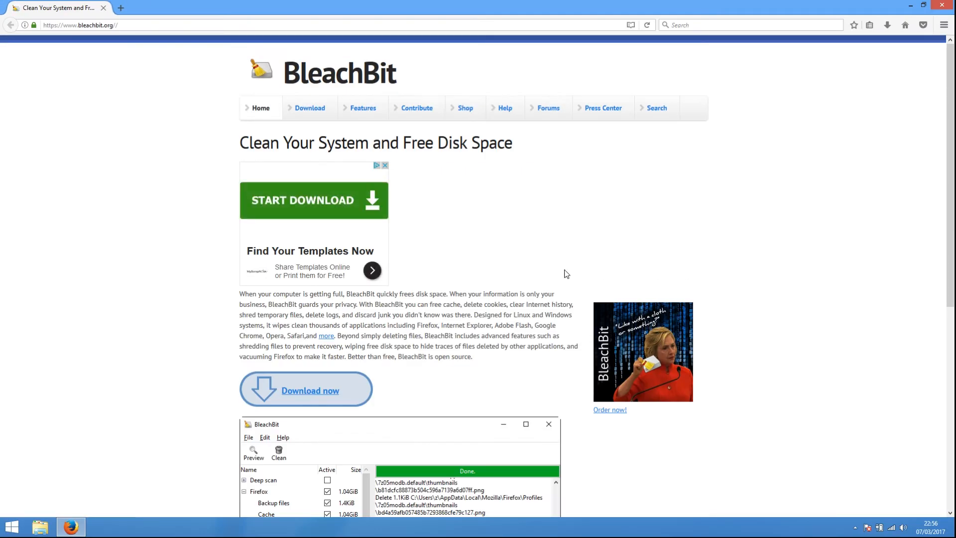
left_click(306, 390)
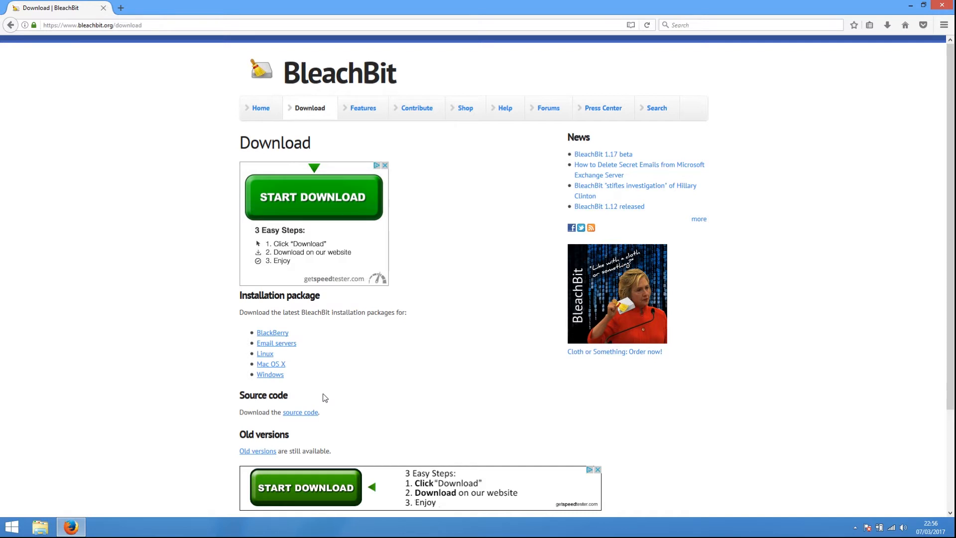
mouse_move(290, 386)
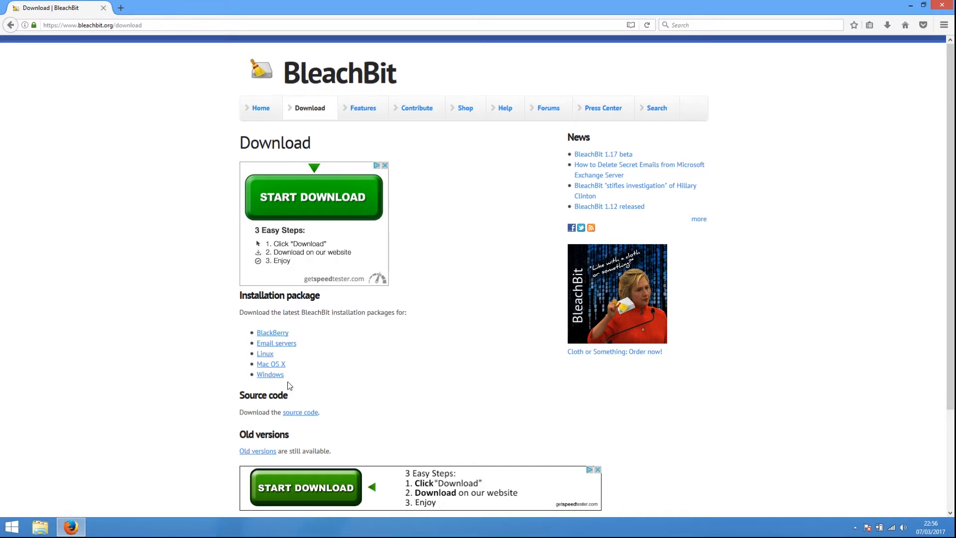
left_click(269, 374)
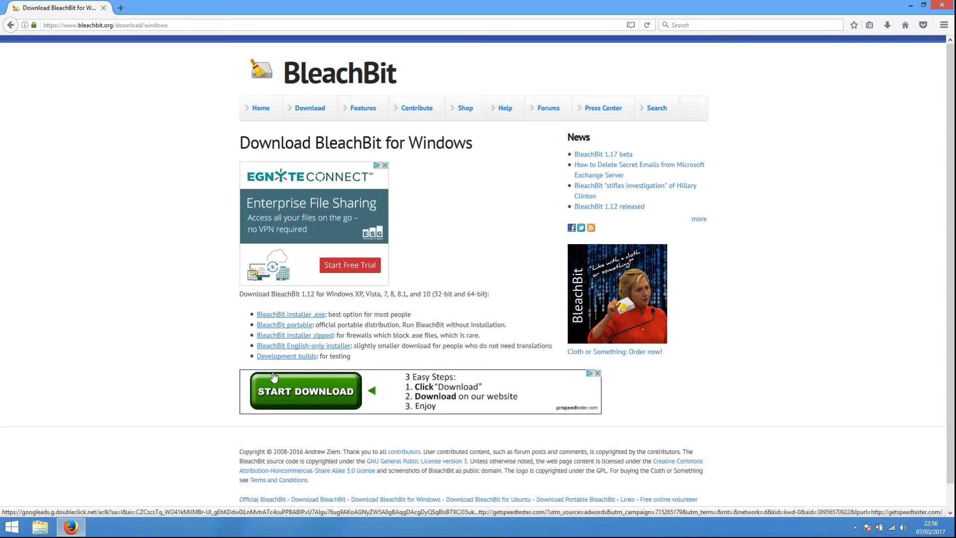
left_click(290, 314)
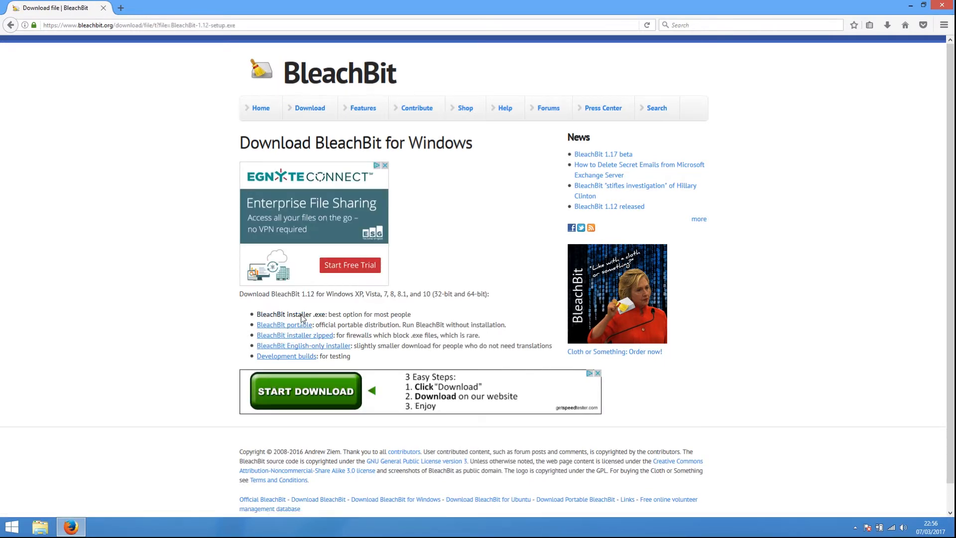
left_click(284, 314)
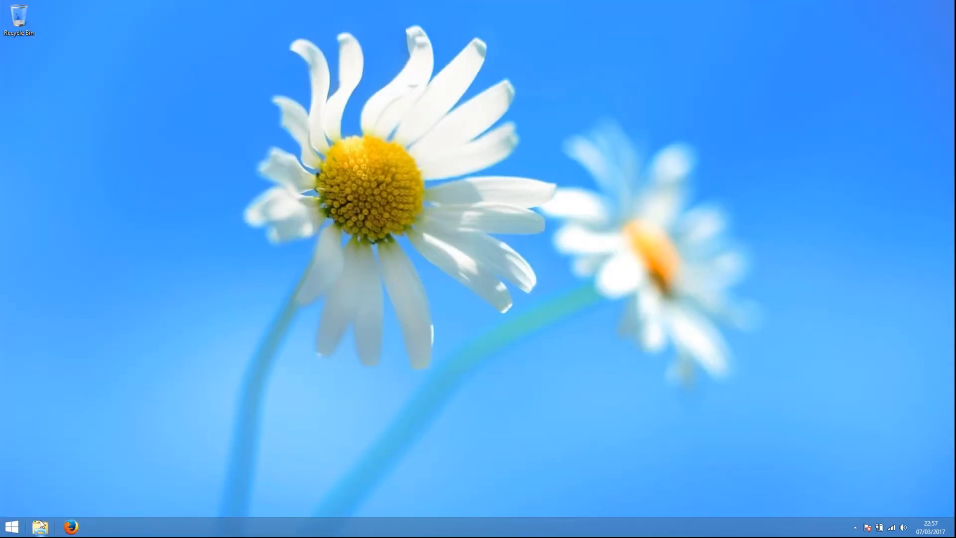
- Run BleachBit-1.12-setup from Downloads with English and default options, launching BleachBit at Finish
left_click(40, 526)
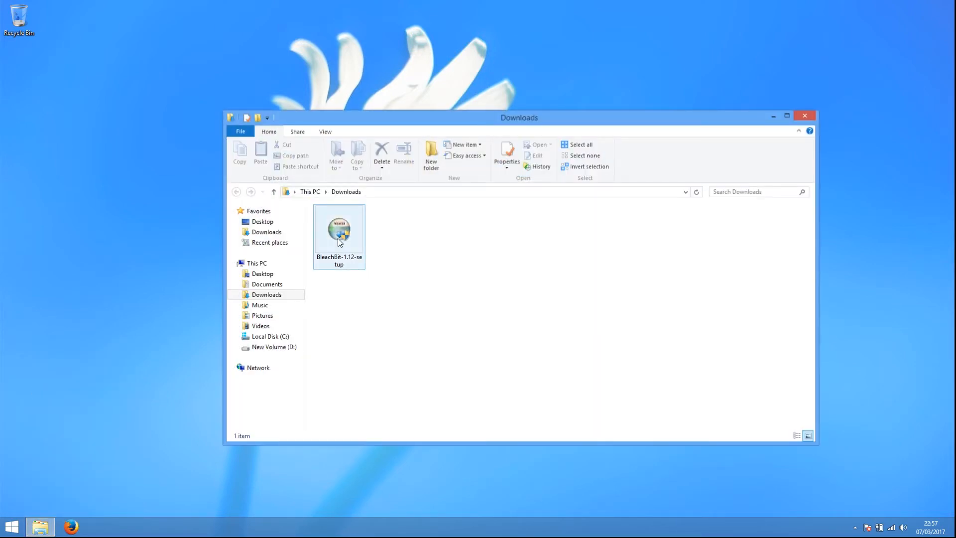
double_click(339, 230)
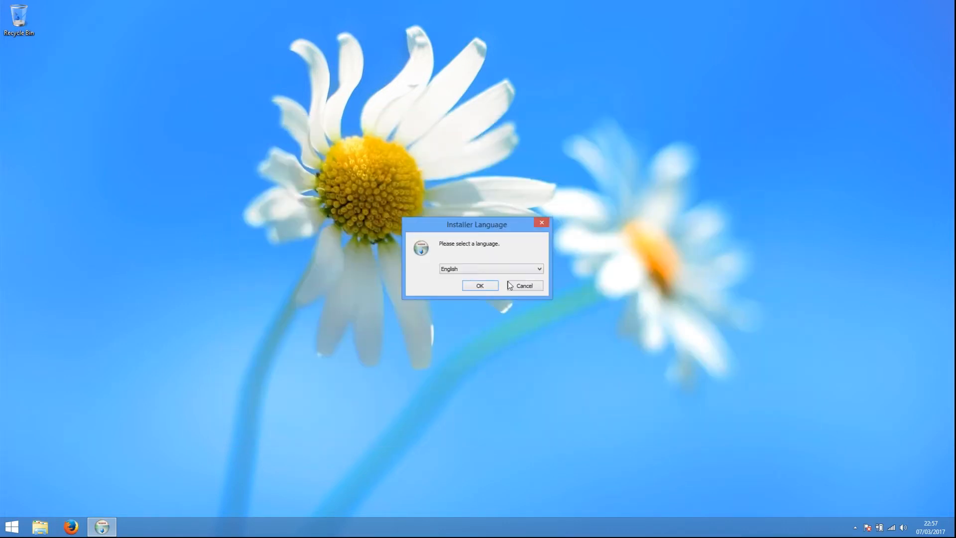
left_click(479, 285)
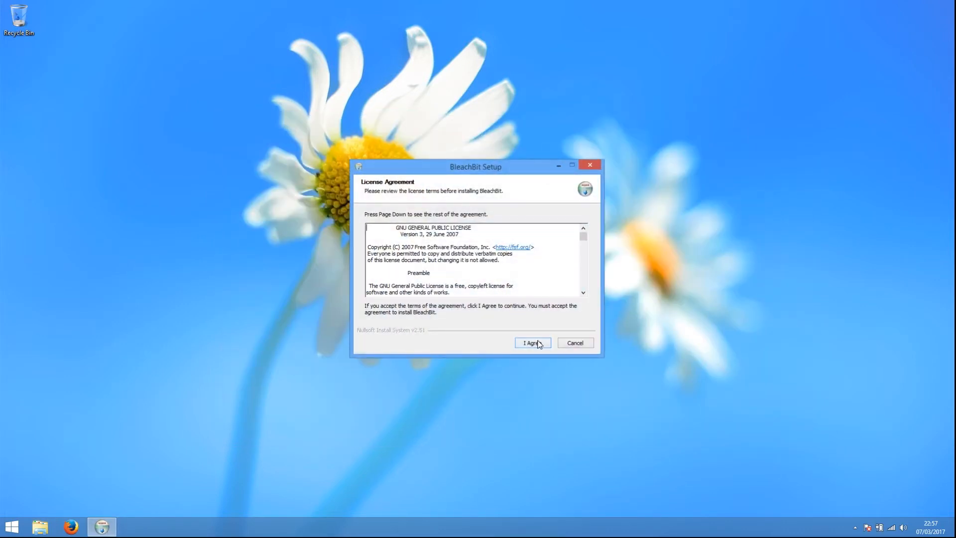
left_click(532, 342)
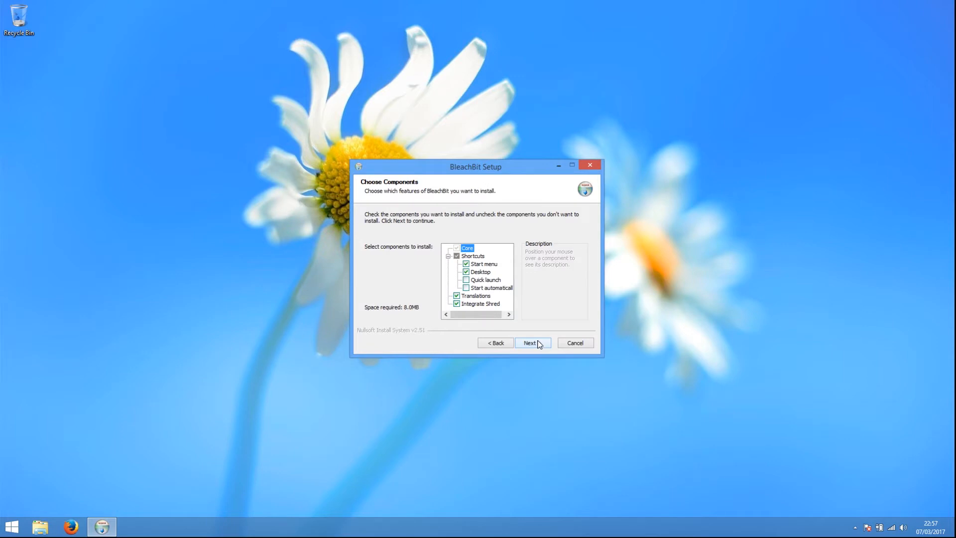
left_click(530, 342)
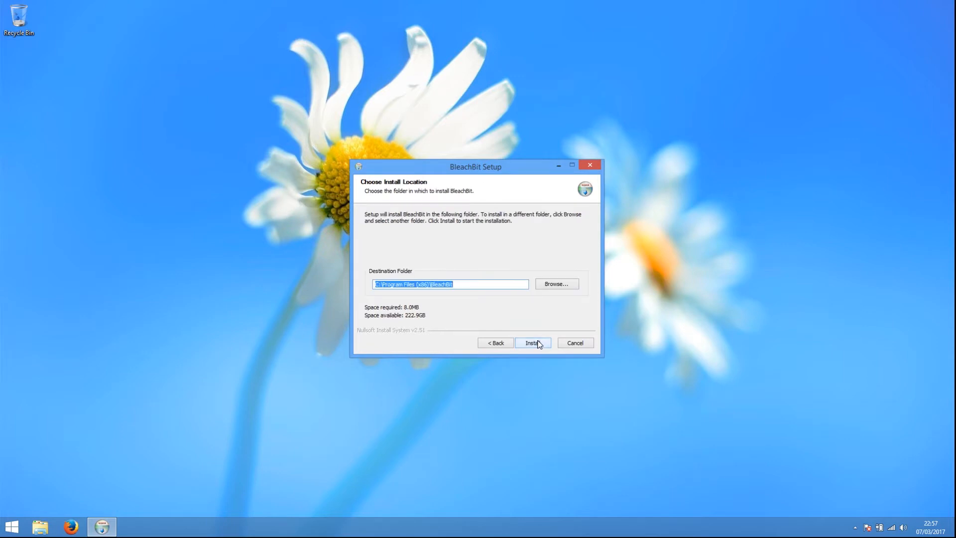
left_click(532, 342)
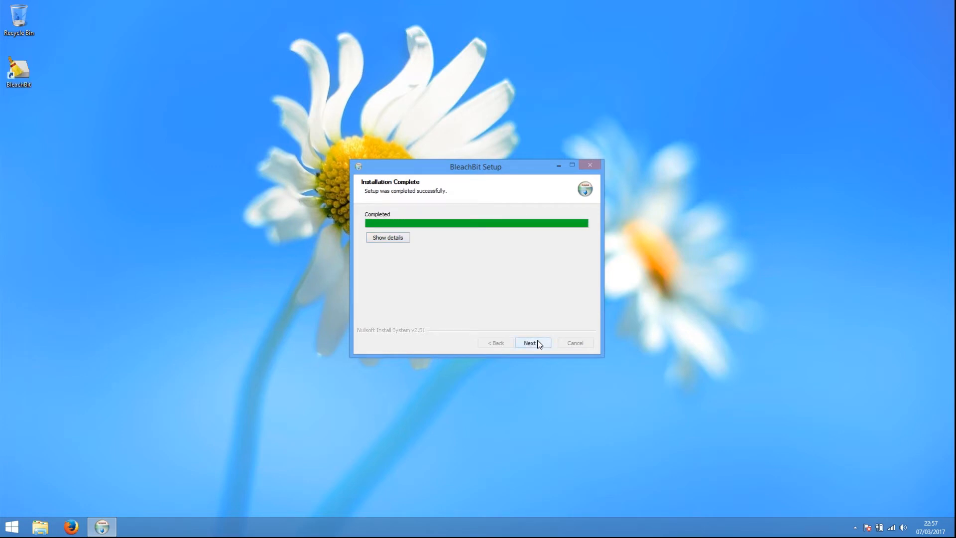
left_click(531, 342)
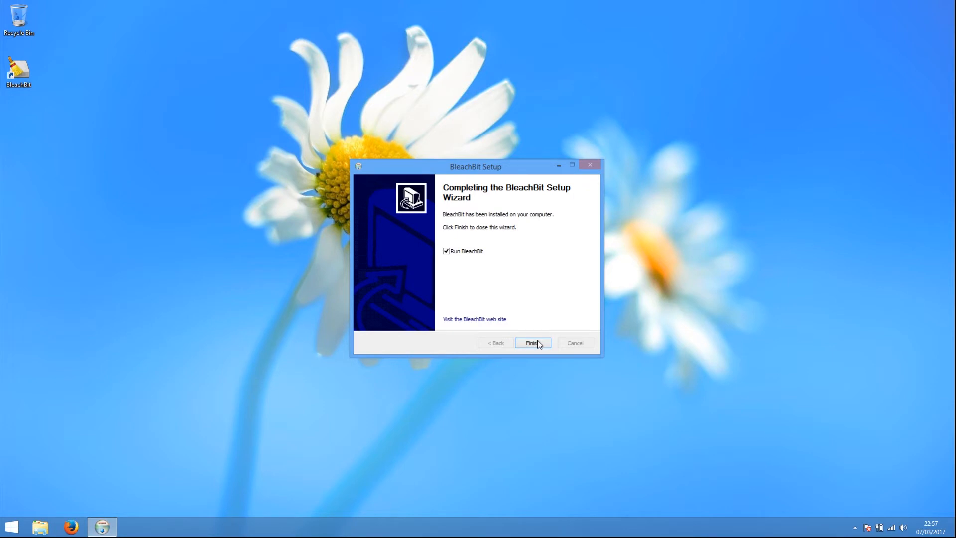
left_click(532, 342)
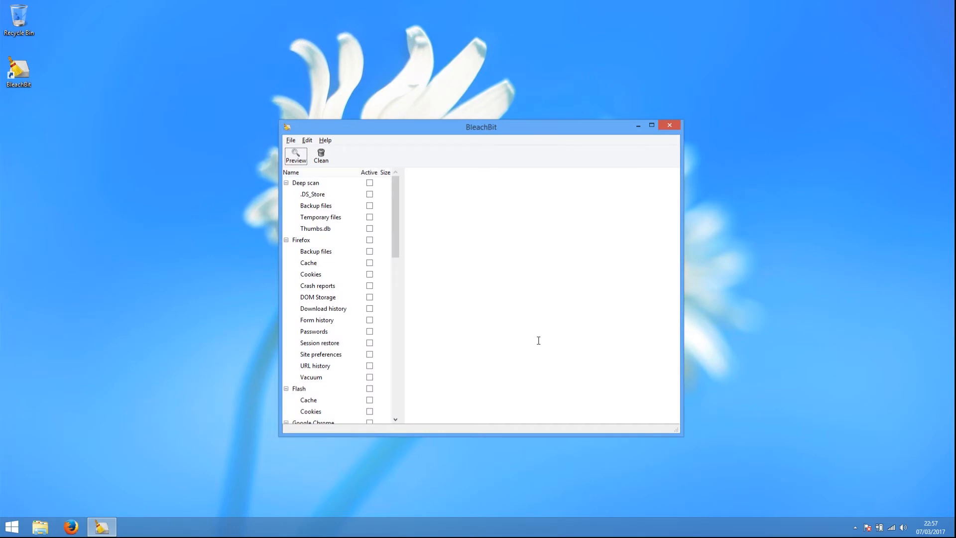
mouse_move(712, 371)
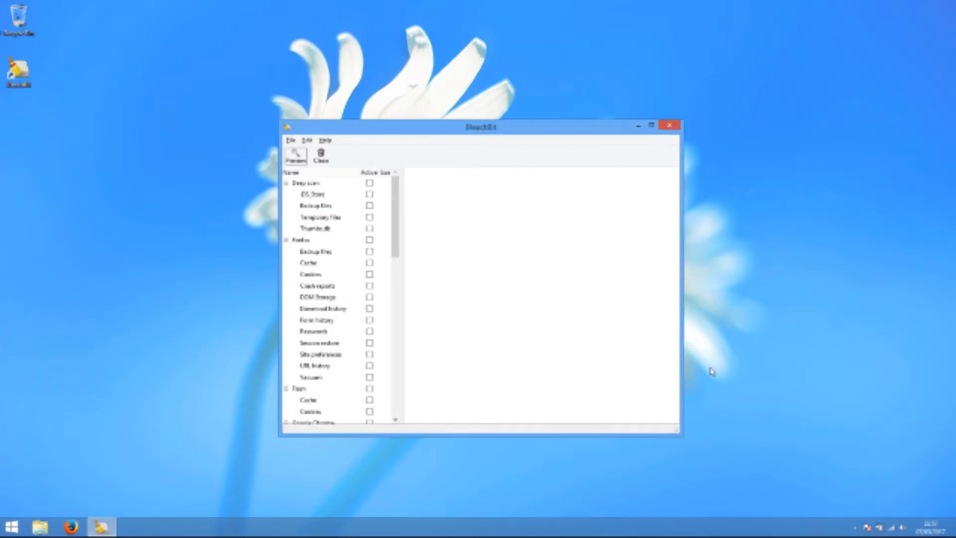
- Close the BleachBit main window
left_click(669, 125)
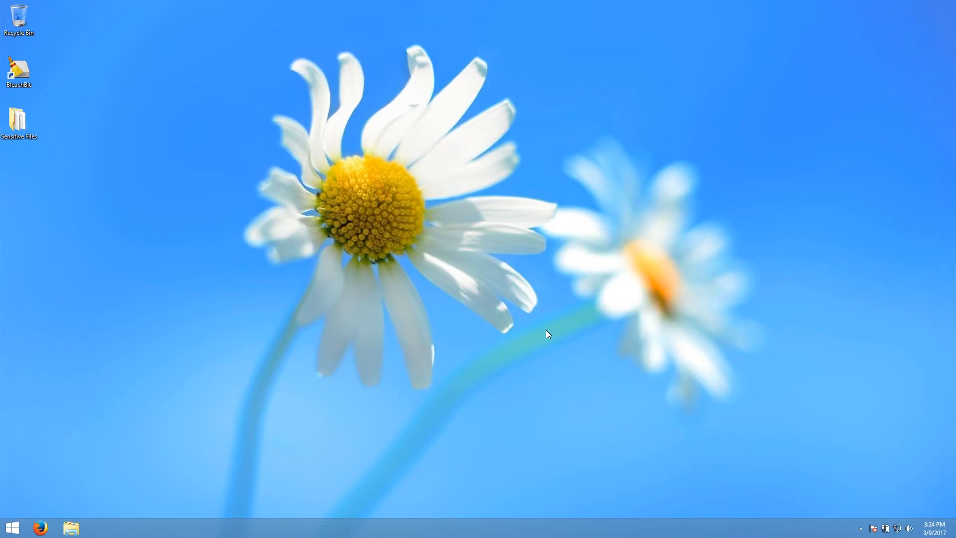
mouse_move(108, 150)
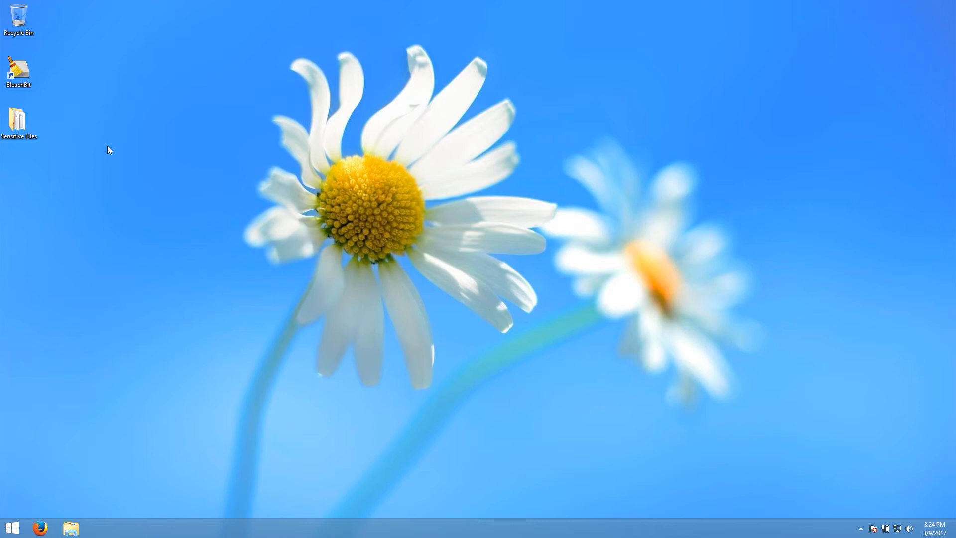
- Open the desktop's Sensitive Files folder to view its four PDFs
double_click(19, 120)
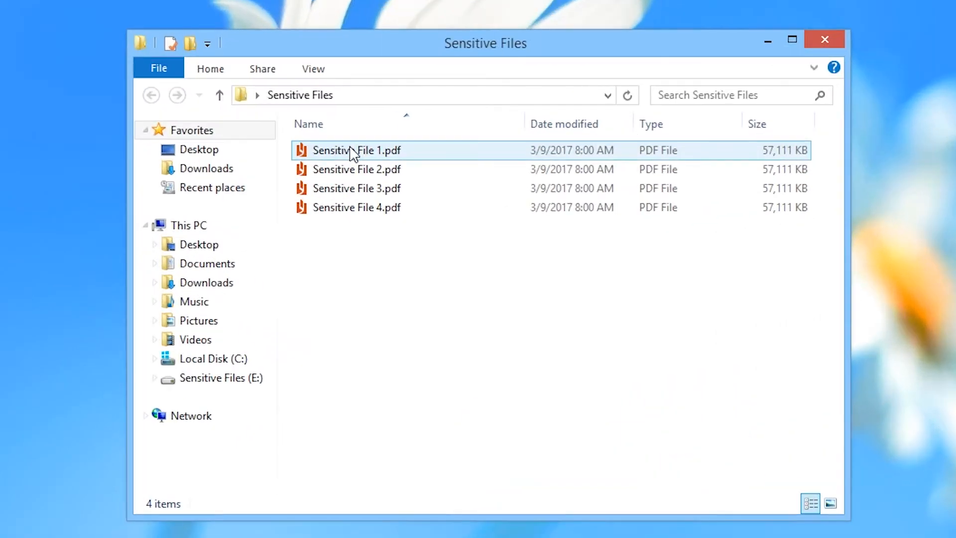
- Shred Sensitive File 1.pdf via the context menu, confirm, and close the folder window
right_click(353, 150)
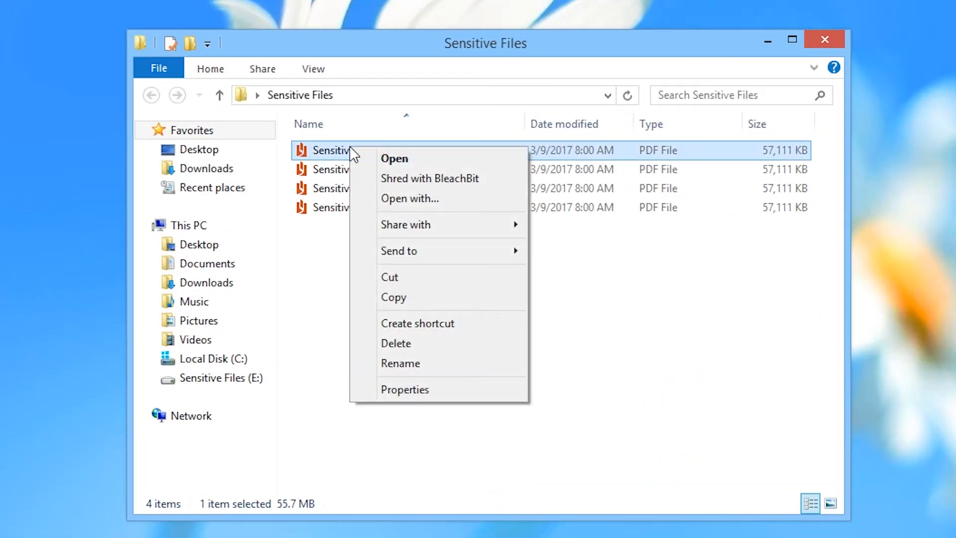
mouse_move(429, 182)
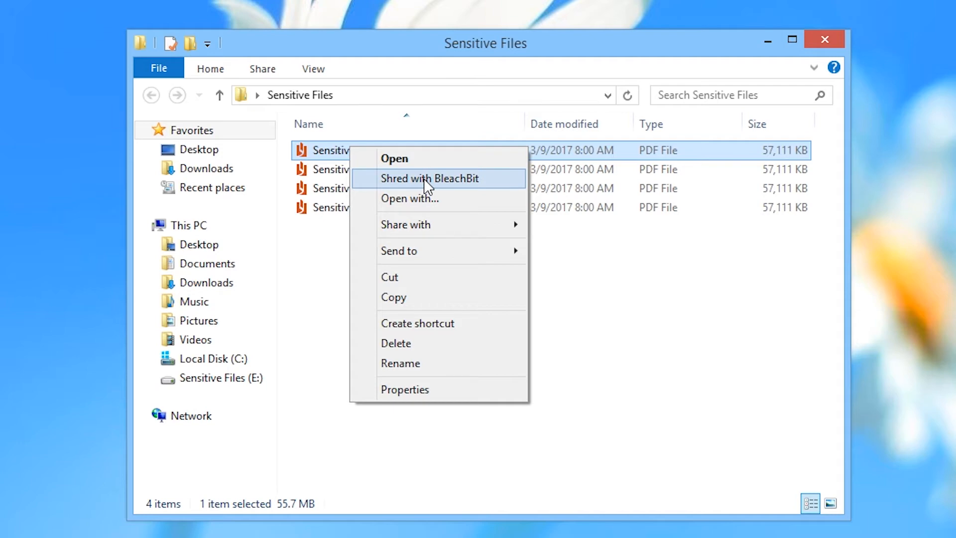
left_click(430, 178)
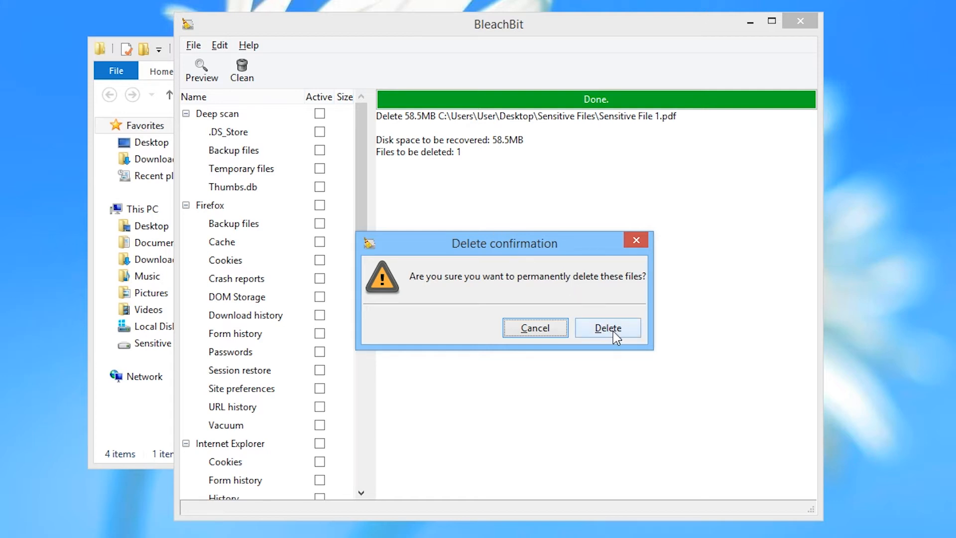
left_click(608, 328)
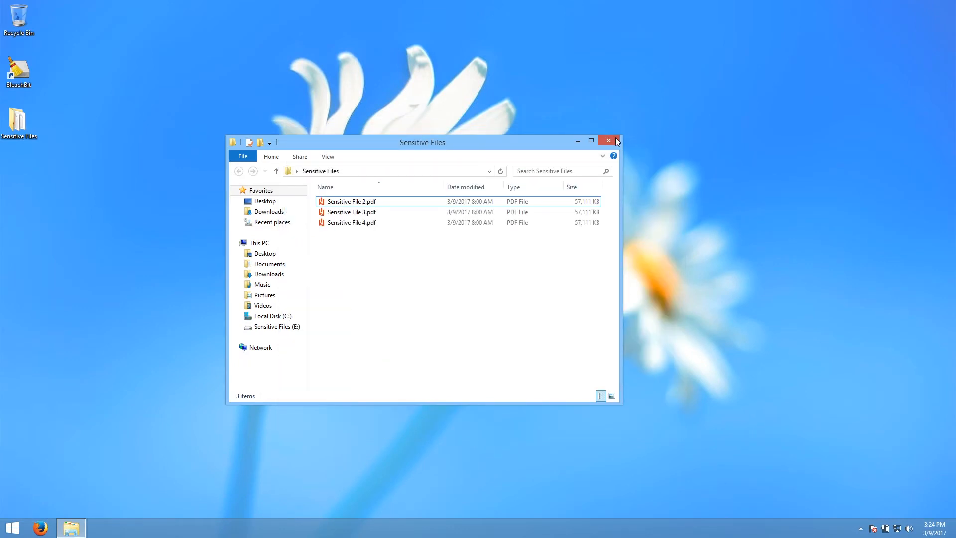
left_click(608, 141)
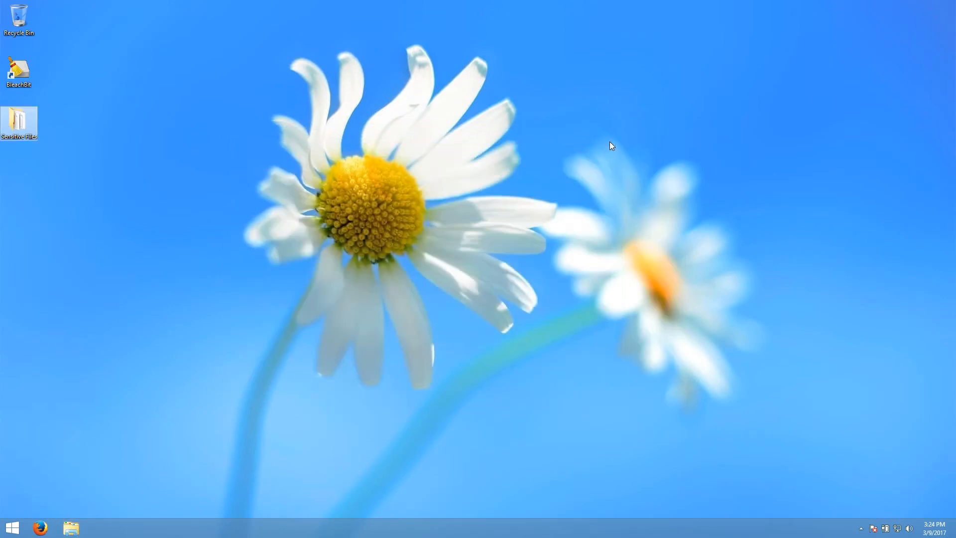
- Launch BleachBit and shred Sensitive File 2.pdf via File > Shred Files, recovering 58.5MB
double_click(19, 69)
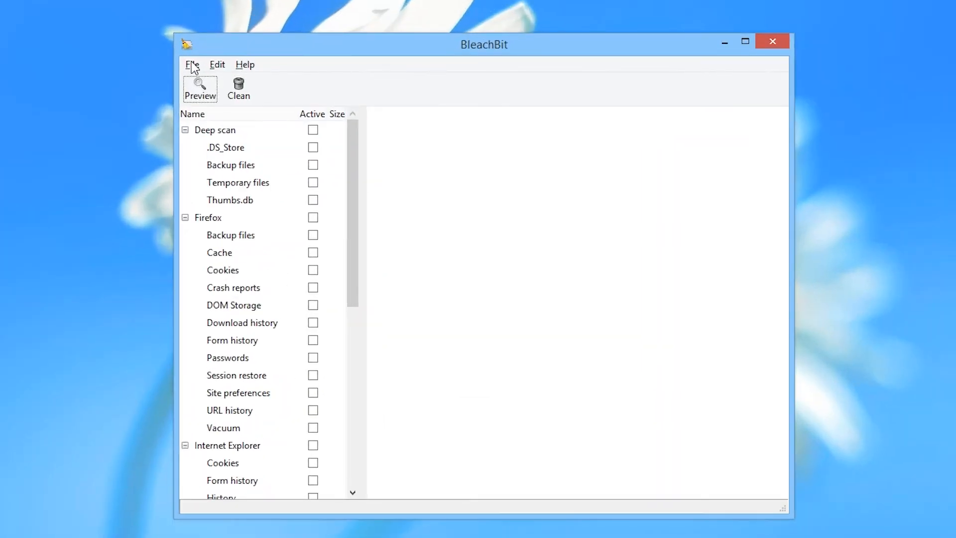
left_click(192, 65)
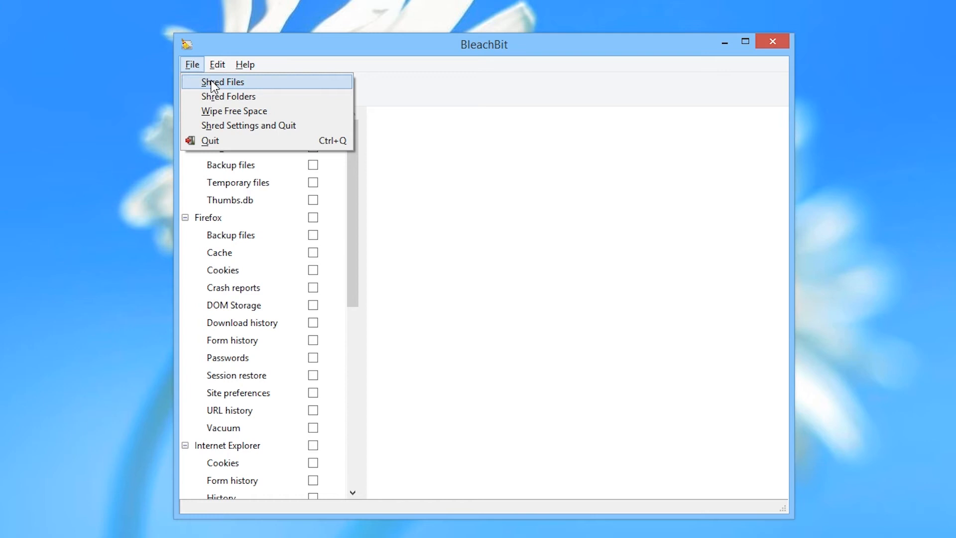
left_click(223, 82)
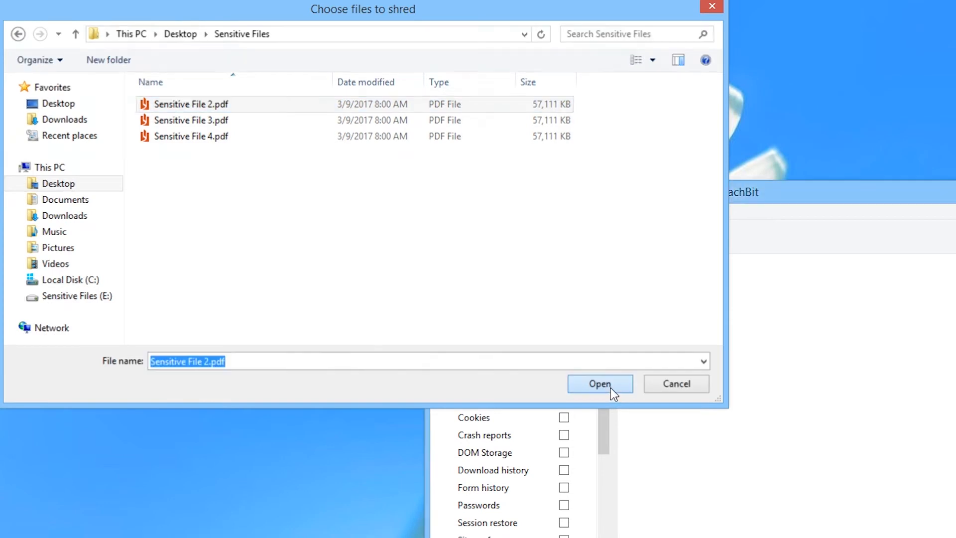
left_click(599, 384)
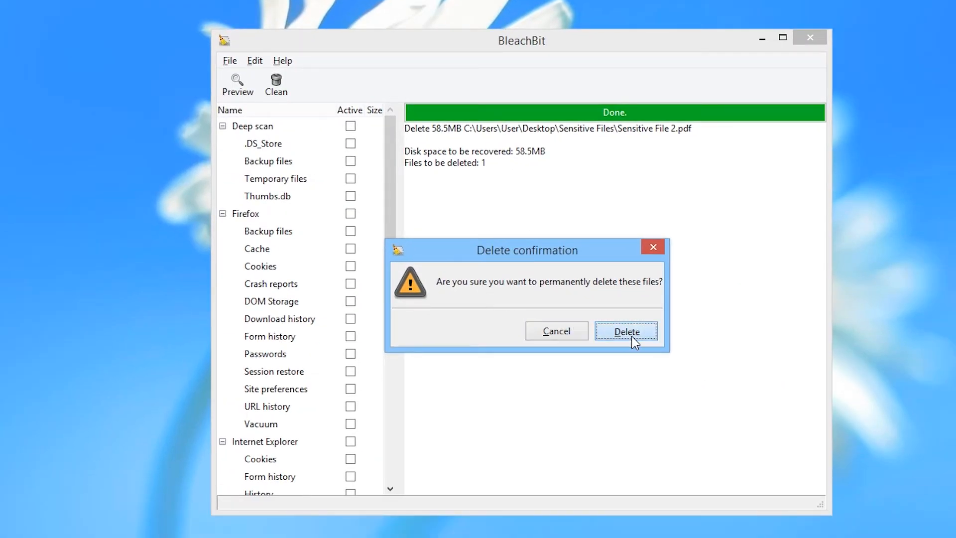
left_click(626, 331)
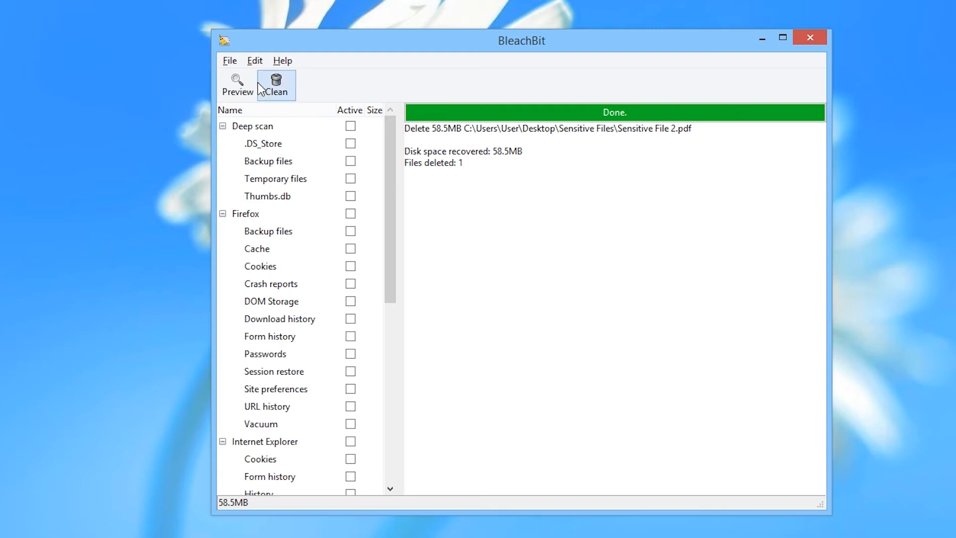
left_click(229, 60)
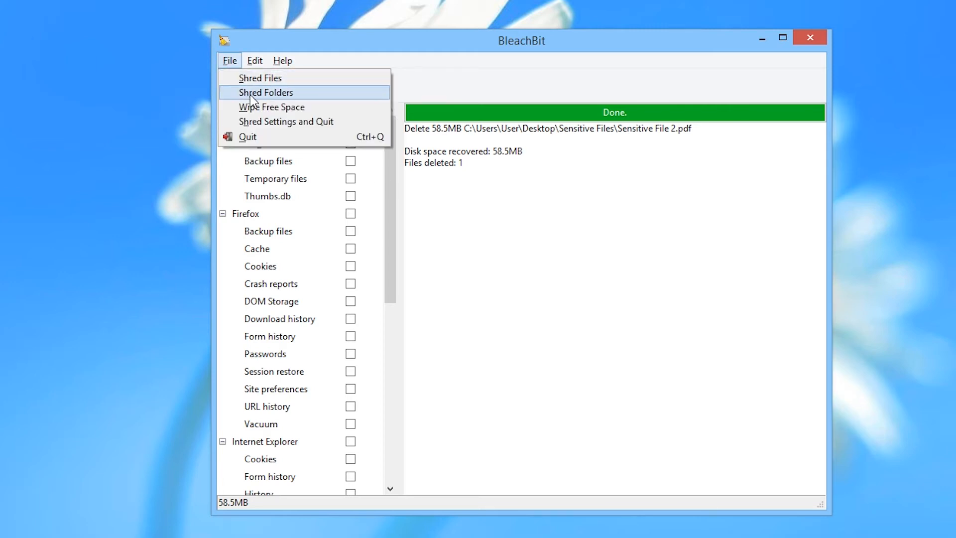
- Shred the desktop Sensitive Files folder, deleting Sensitive File 3.pdf and Sensitive File 4.pdf
left_click(264, 93)
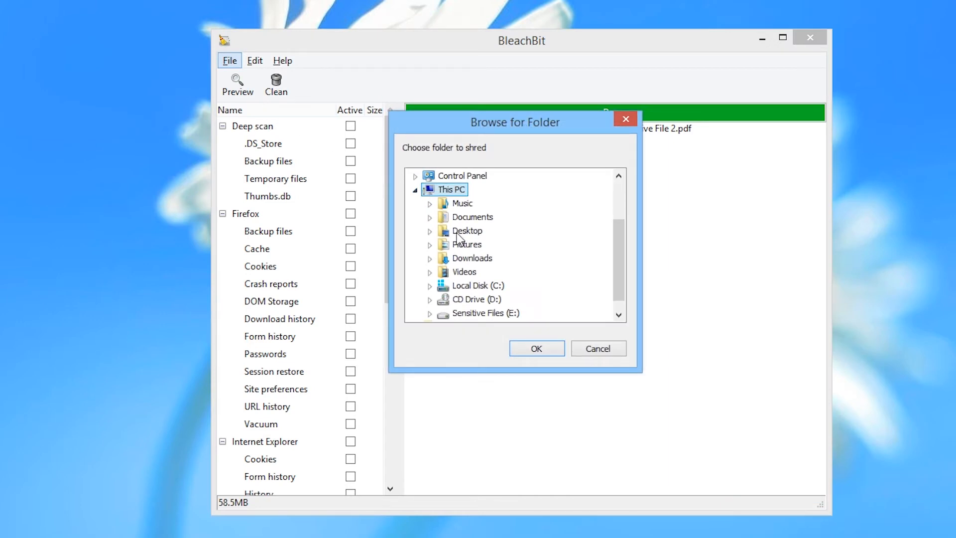
left_click(432, 231)
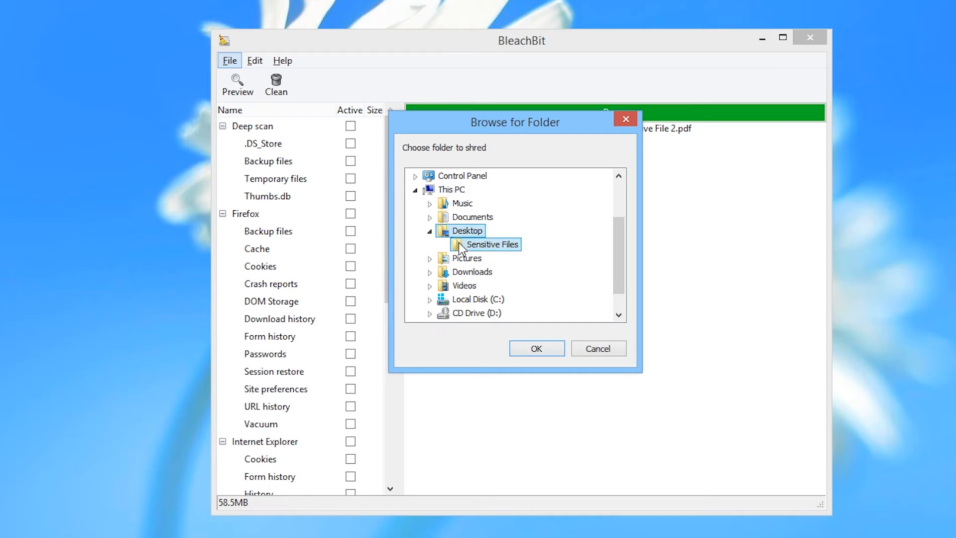
left_click(535, 348)
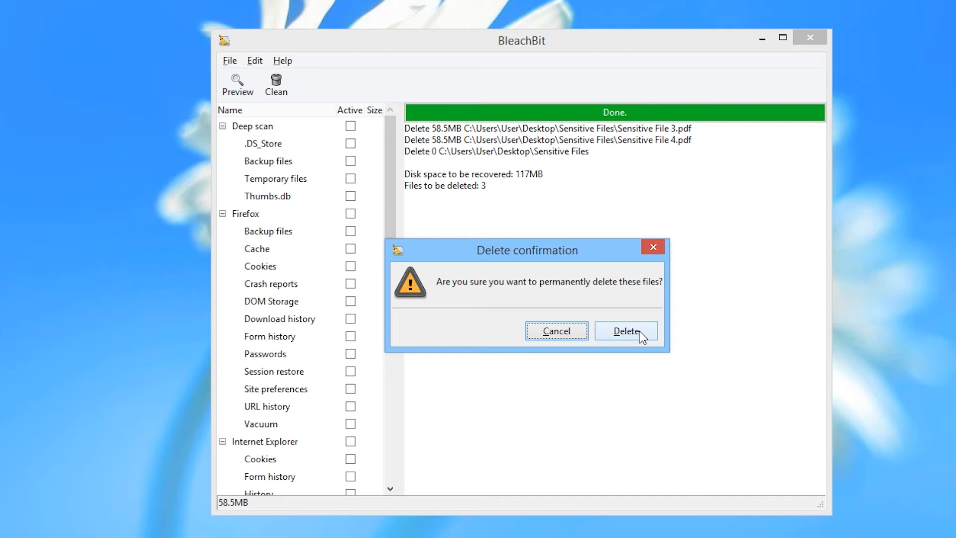
left_click(625, 331)
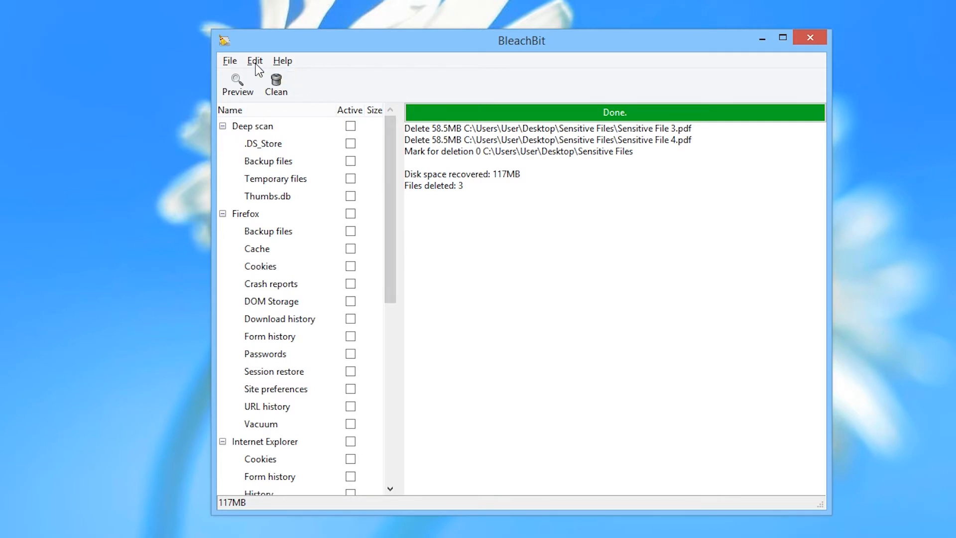
left_click(229, 60)
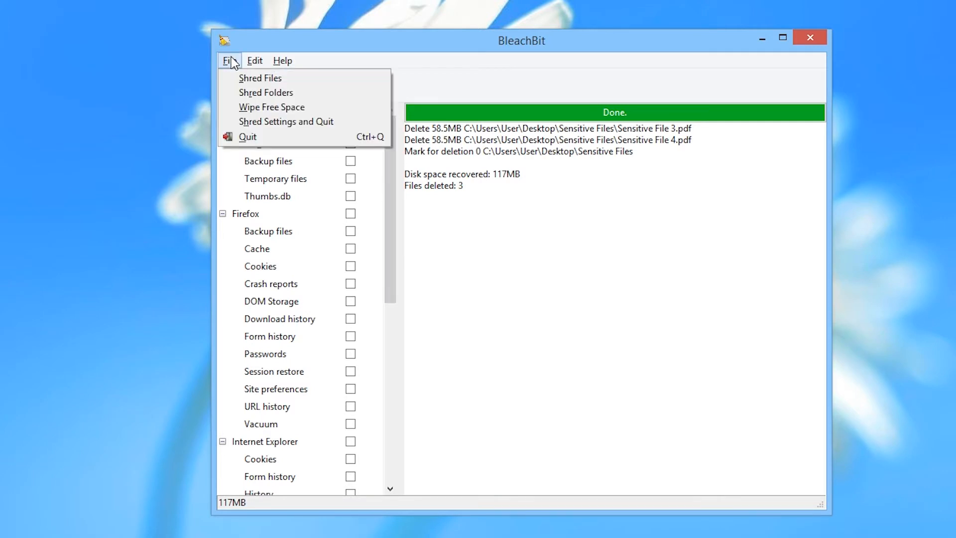
- Wipe free space on the Sensitive Files (E:) drive
left_click(266, 92)
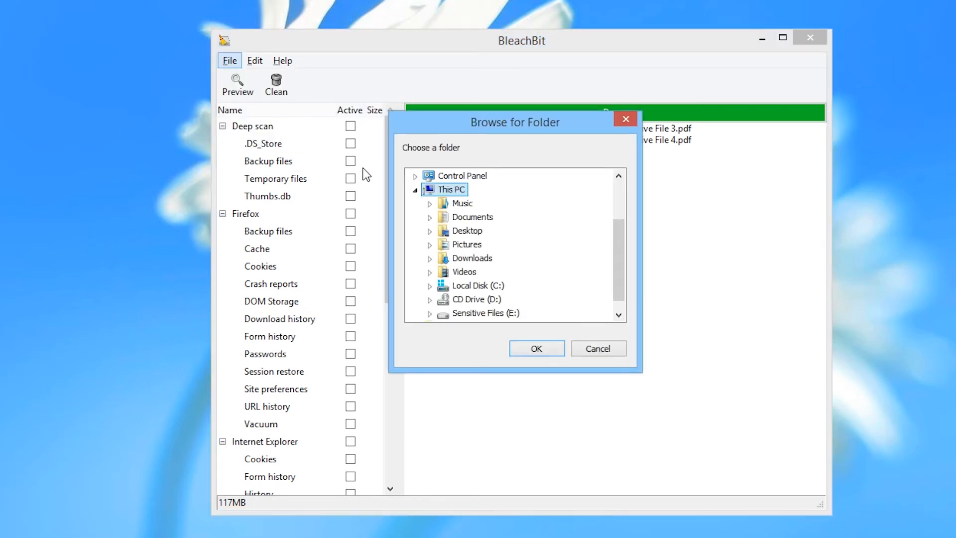
left_click(486, 313)
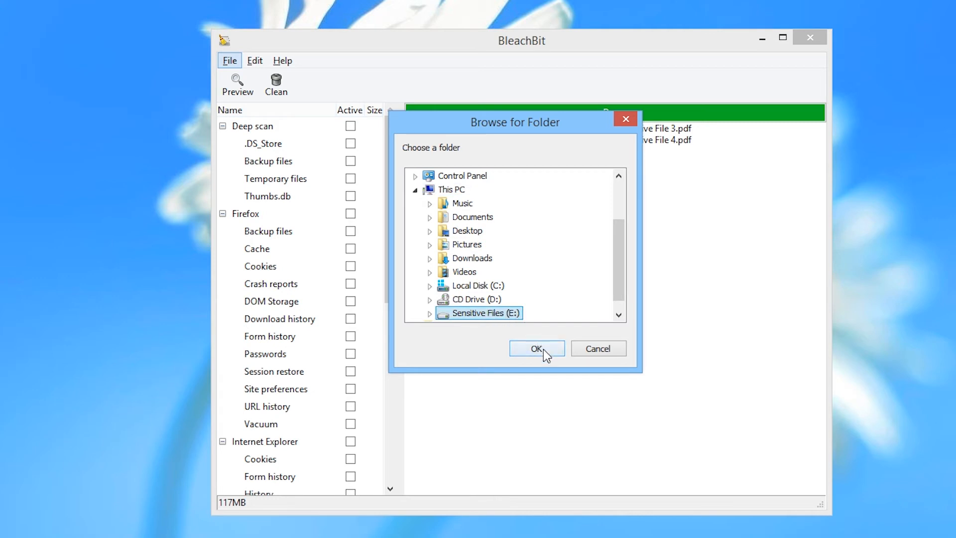
left_click(536, 348)
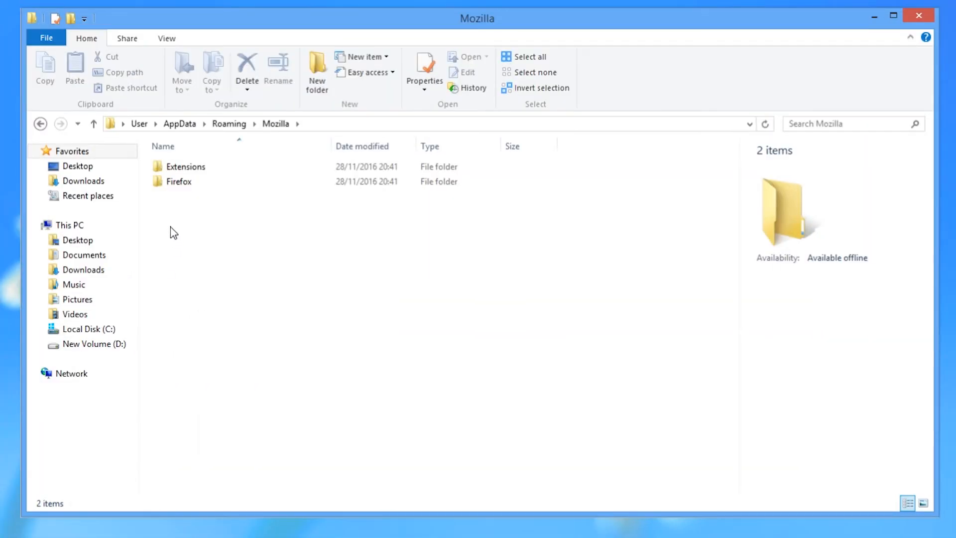
- Open the Firefox Profiles folder inside Mozilla and scroll its contents
double_click(179, 181)
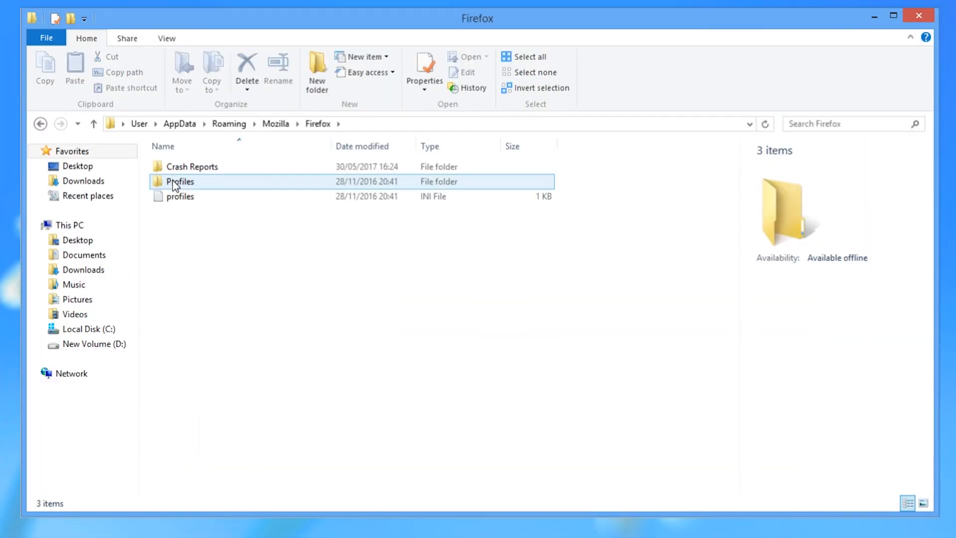
double_click(180, 181)
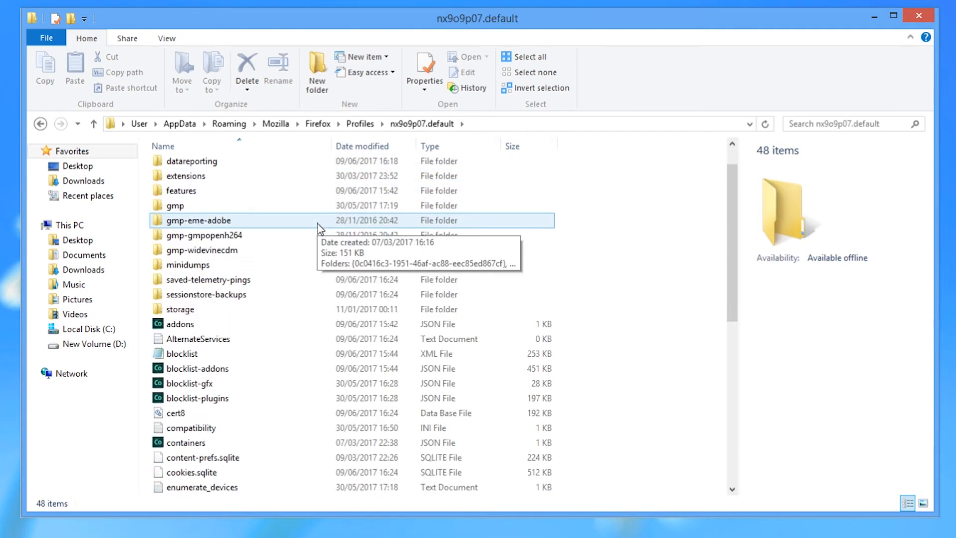
scroll("down", 3)
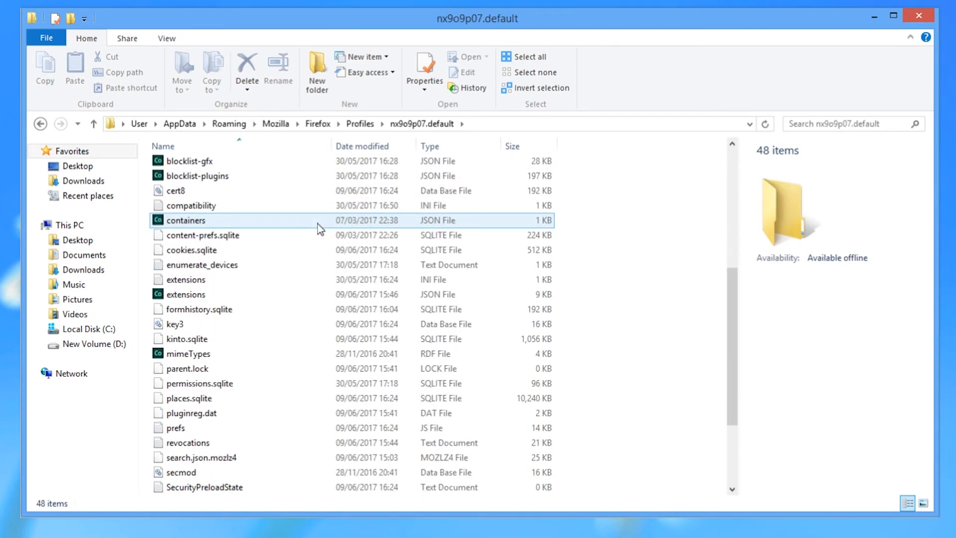
scroll("down", 3)
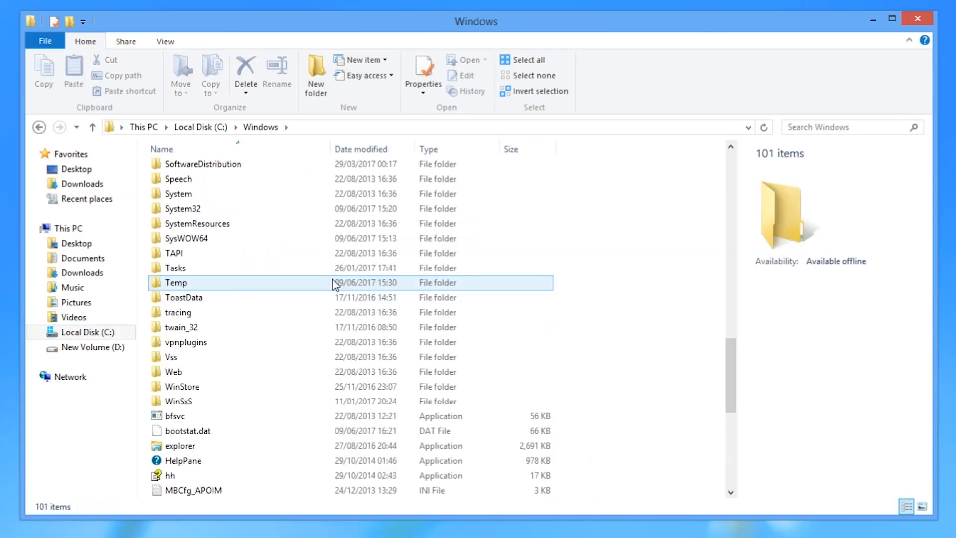
- Open the Windows Temp folder and scroll through its file list
double_click(175, 283)
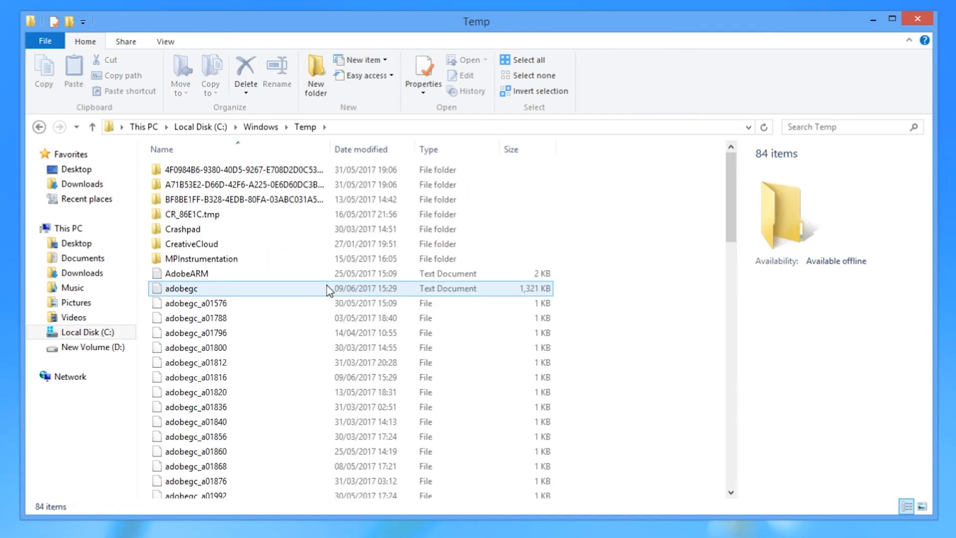
scroll("down", 3)
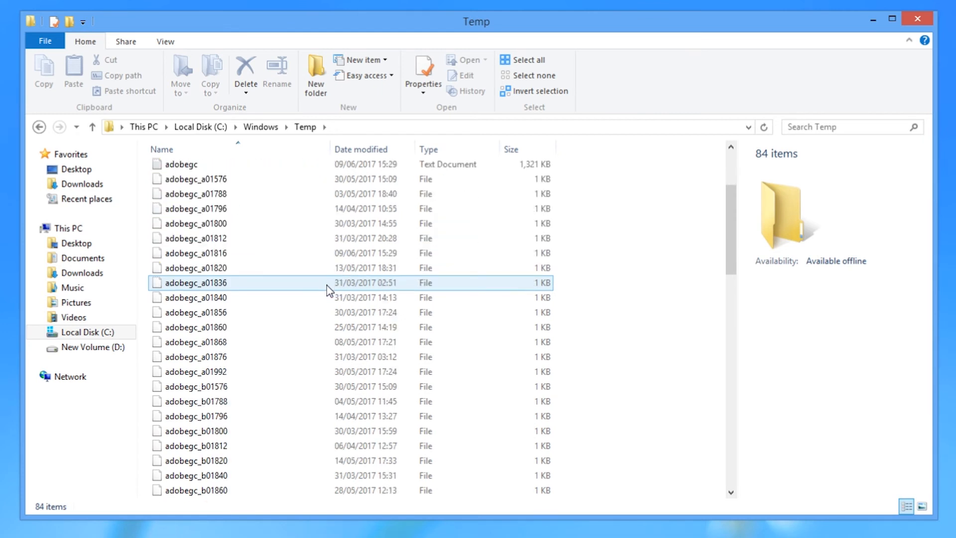
scroll("down", 3)
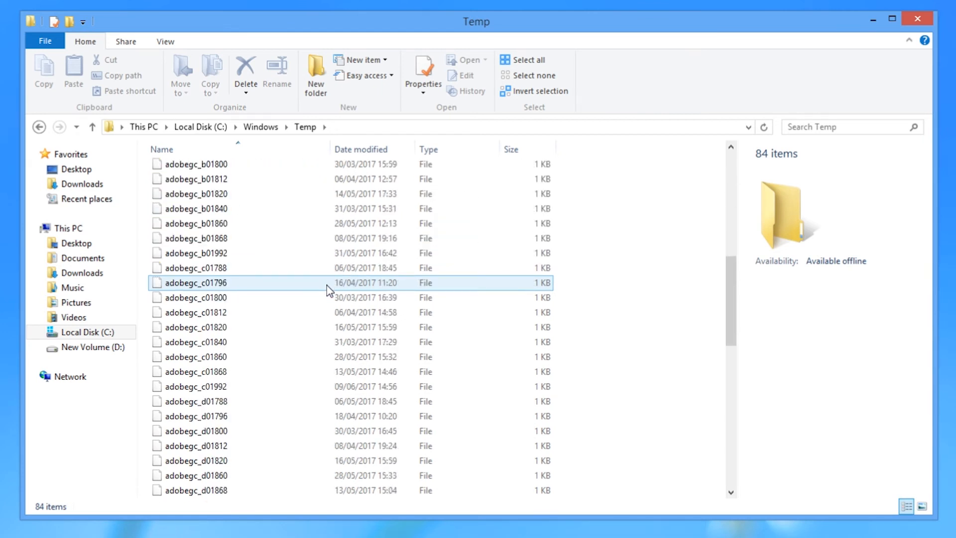
scroll("down", 3)
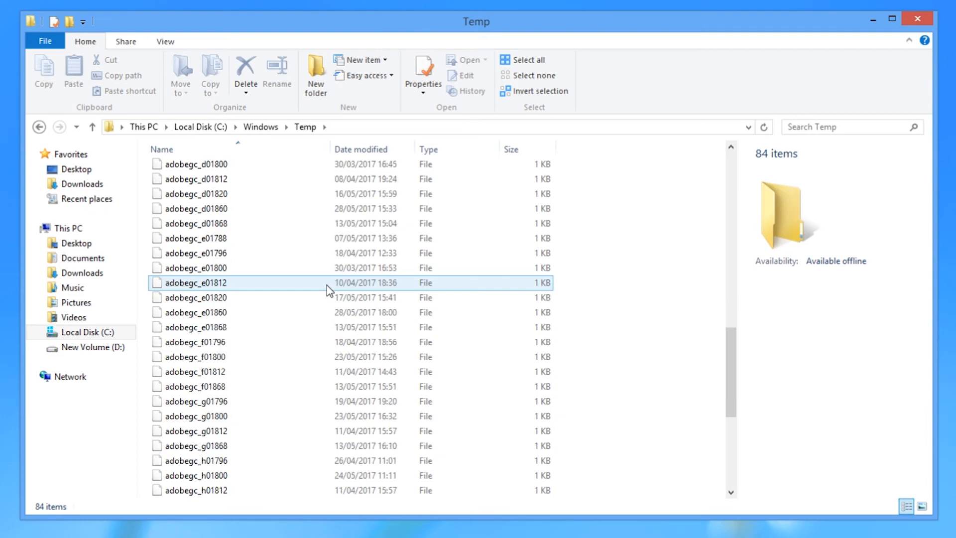
scroll("down", 3)
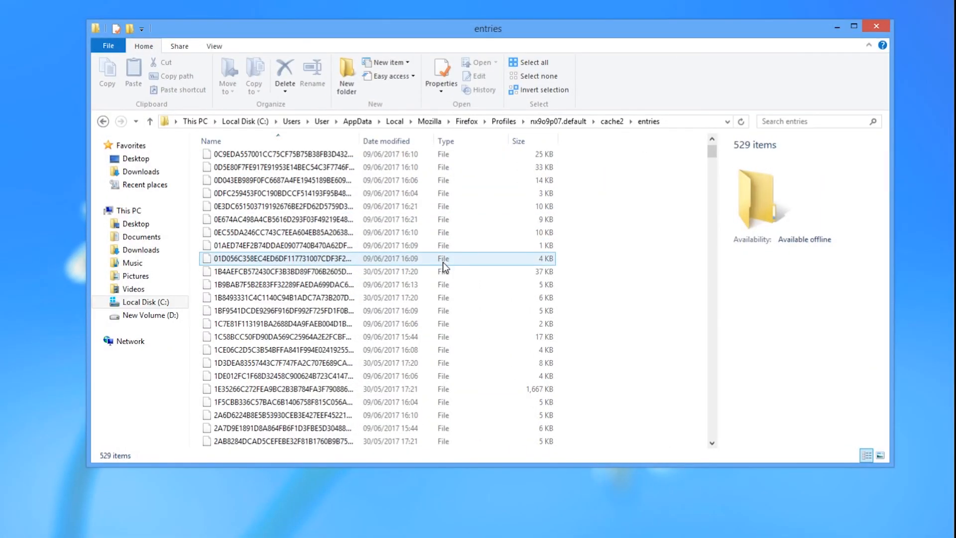
scroll("down", 3)
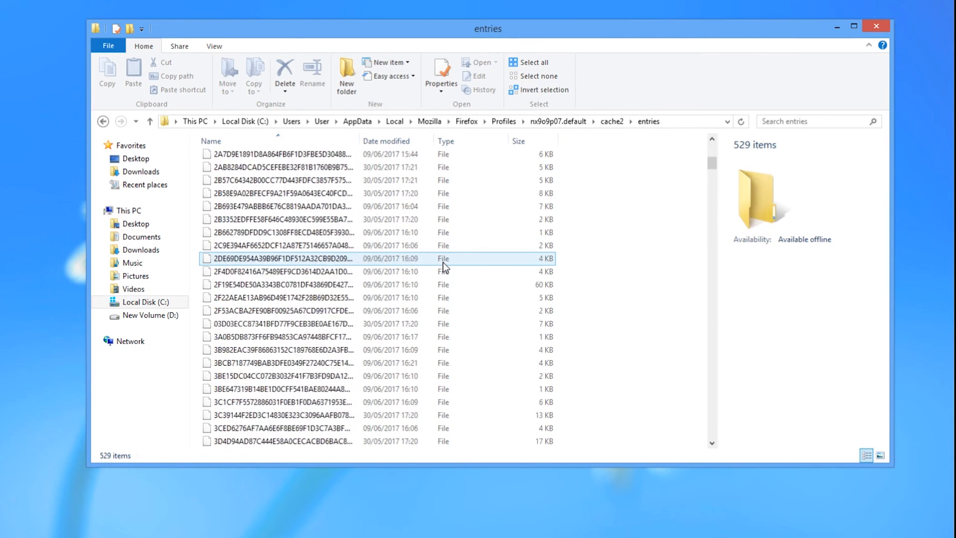
scroll("down", 3)
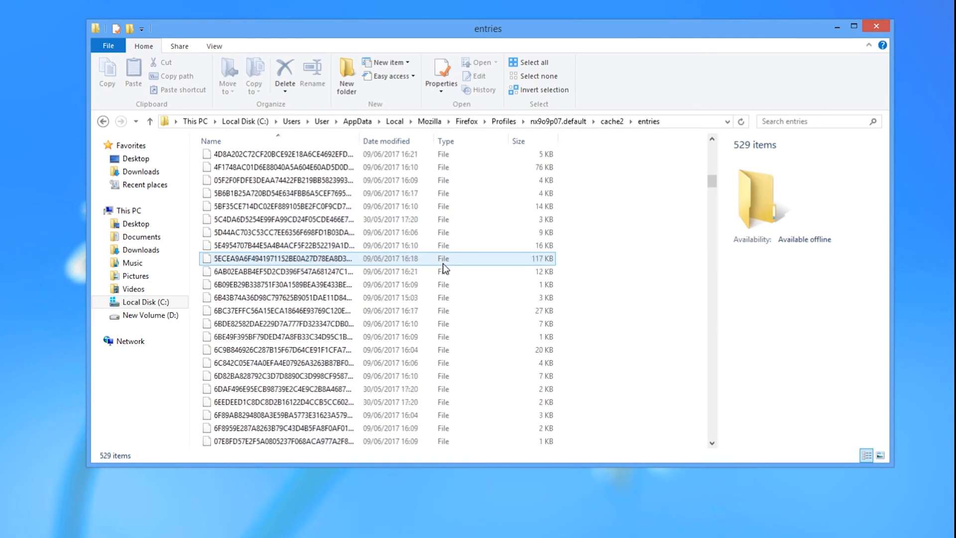
scroll("down", 3)
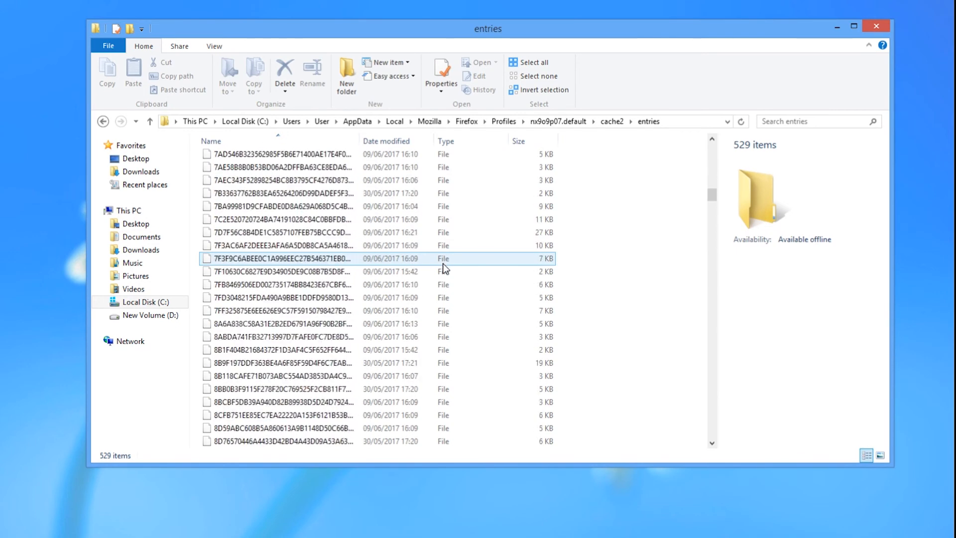
scroll("down", 3)
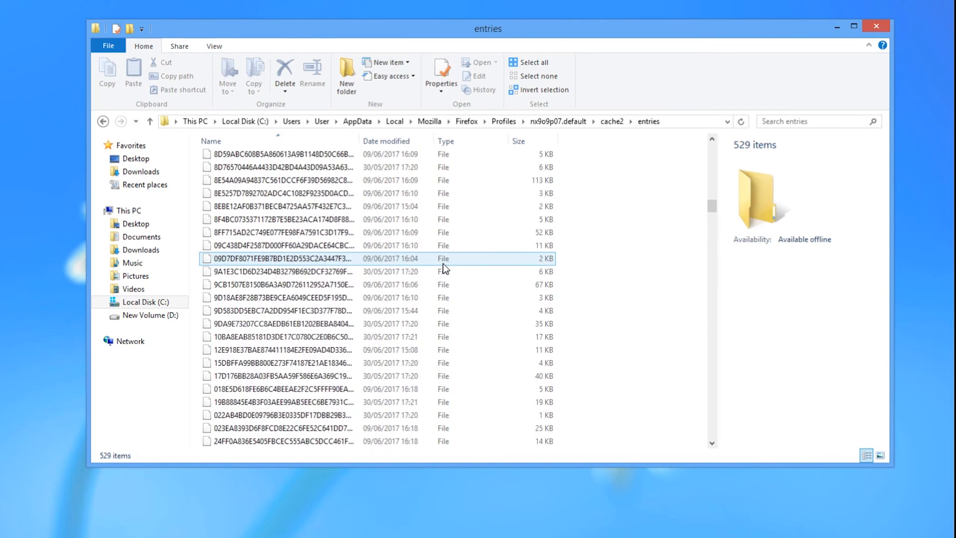
scroll("down", 3)
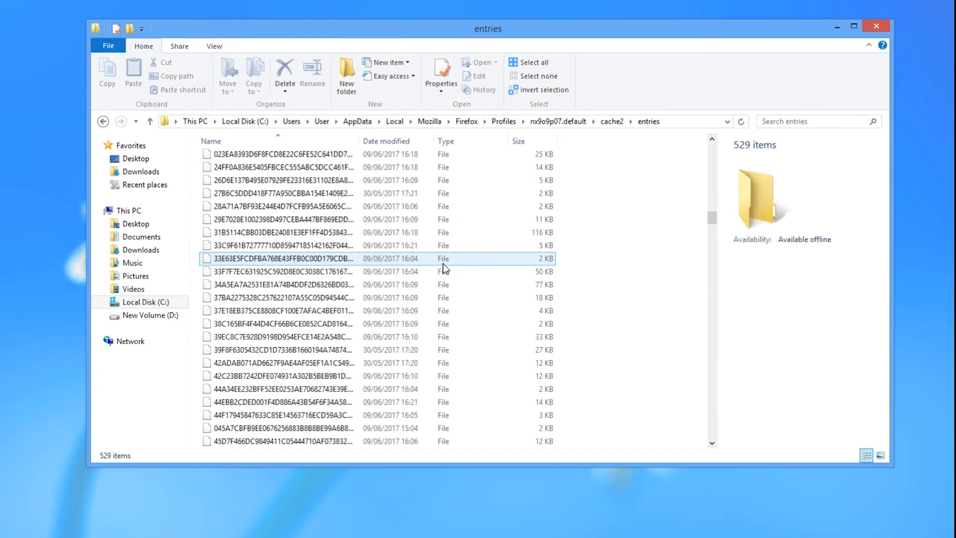
scroll("down", 3)
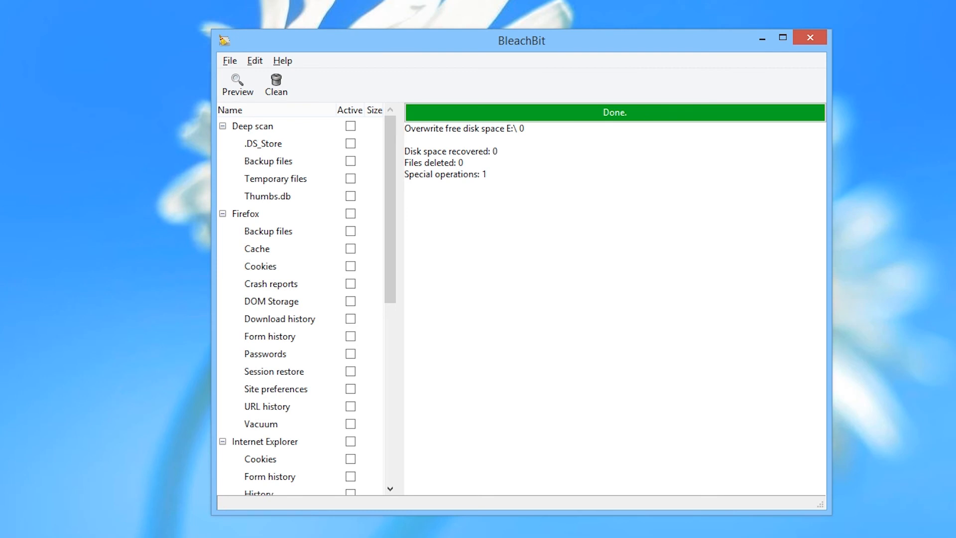
- Tick .DS_Store, Backup files, Temporary files and Thumbs.db under Deep scan, accepting each warning
left_click(252, 126)
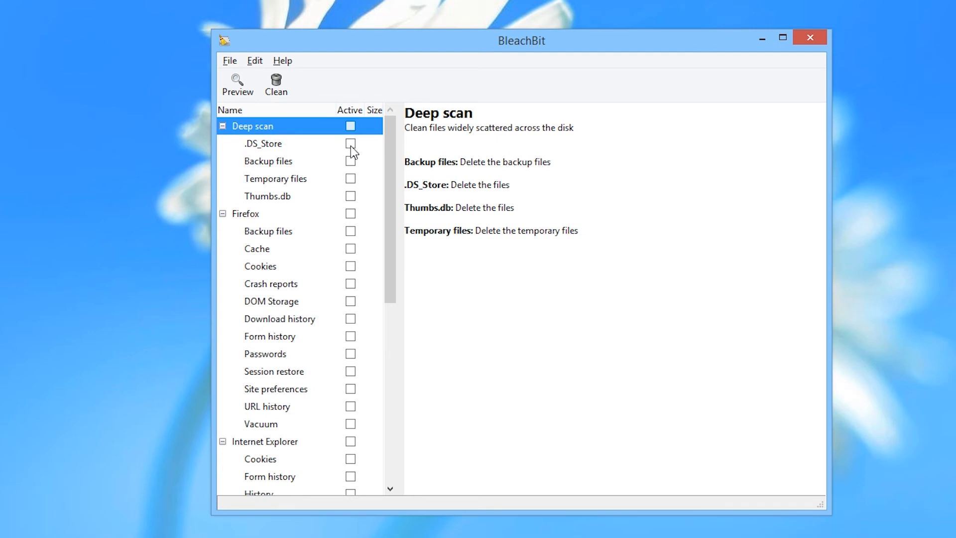
left_click(351, 144)
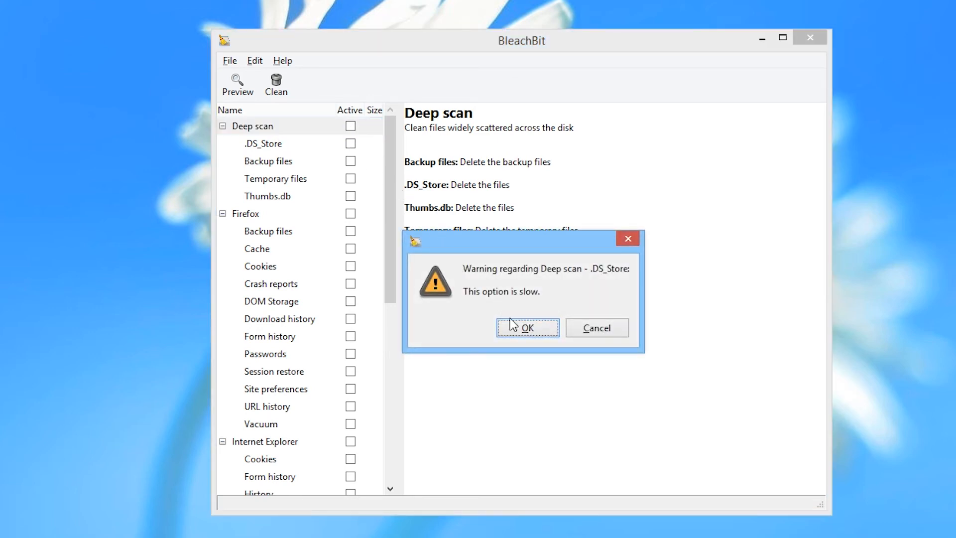
left_click(527, 328)
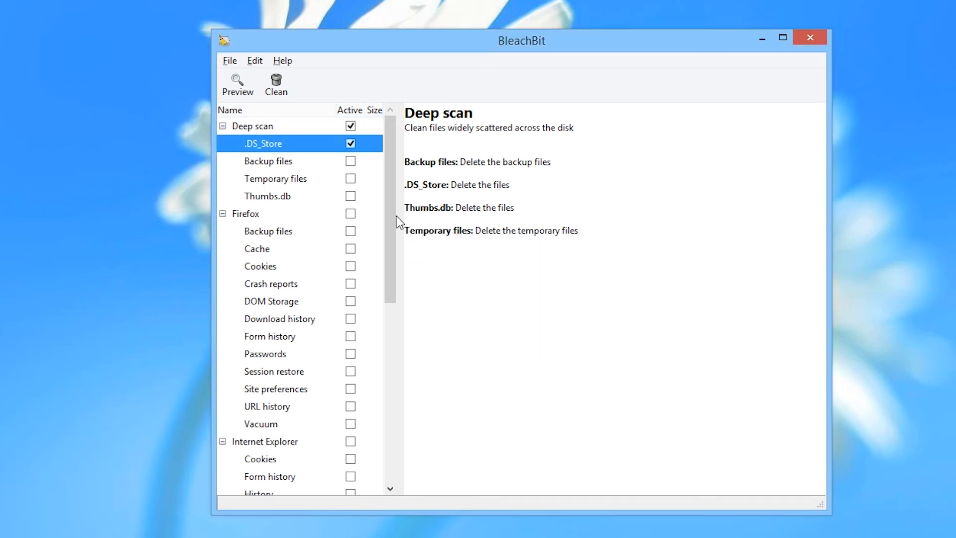
left_click(351, 160)
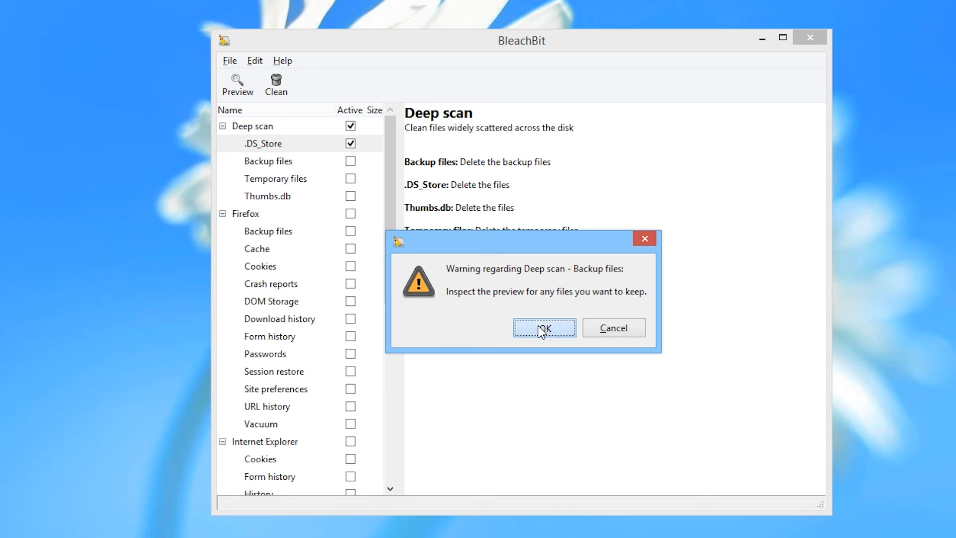
left_click(544, 328)
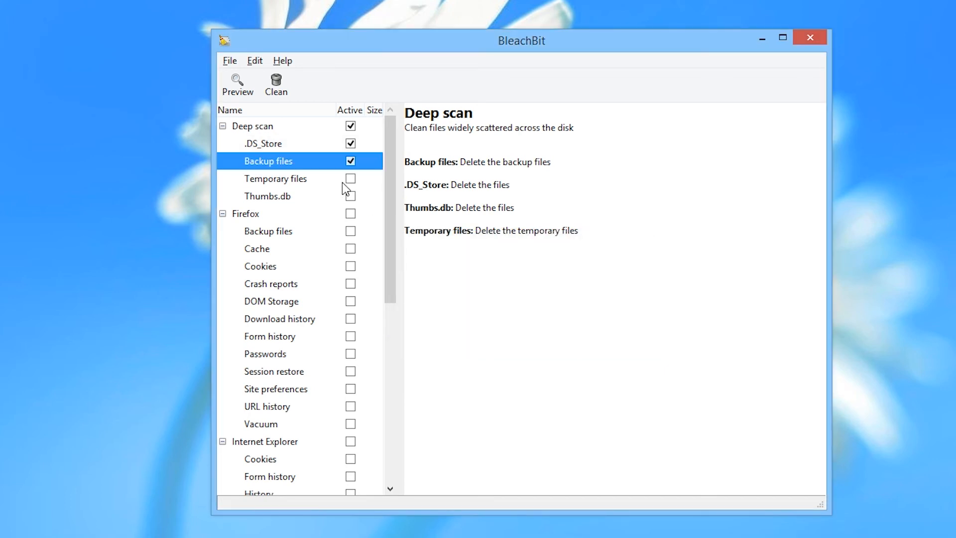
left_click(351, 178)
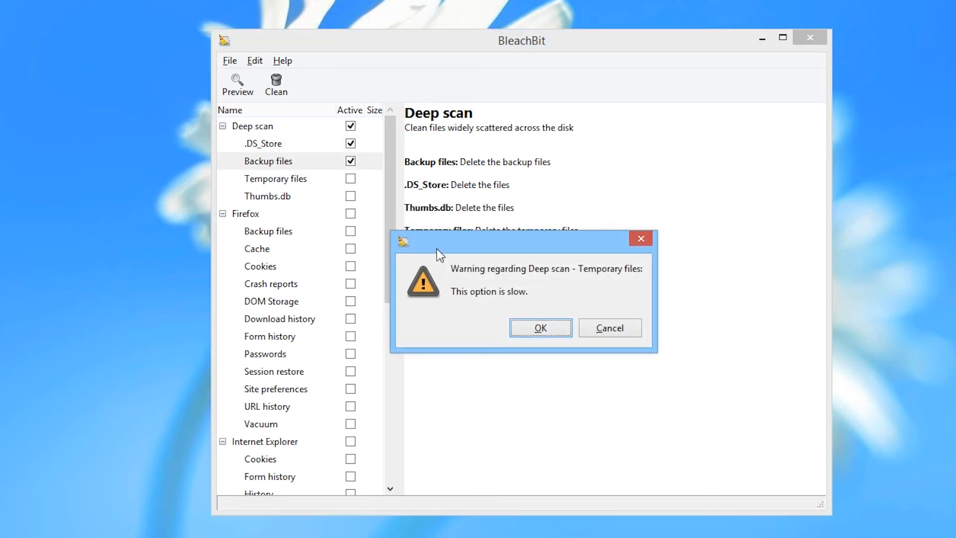
left_click(540, 327)
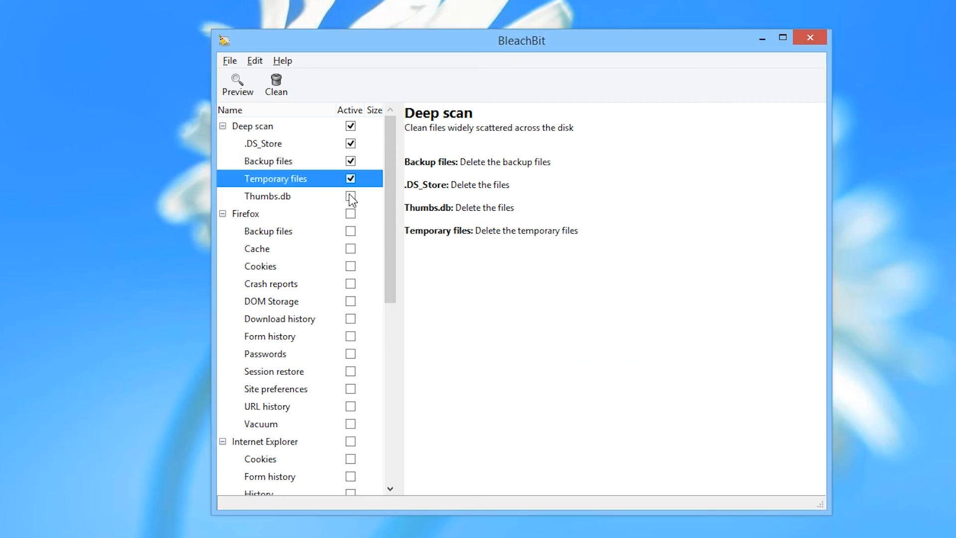
left_click(351, 196)
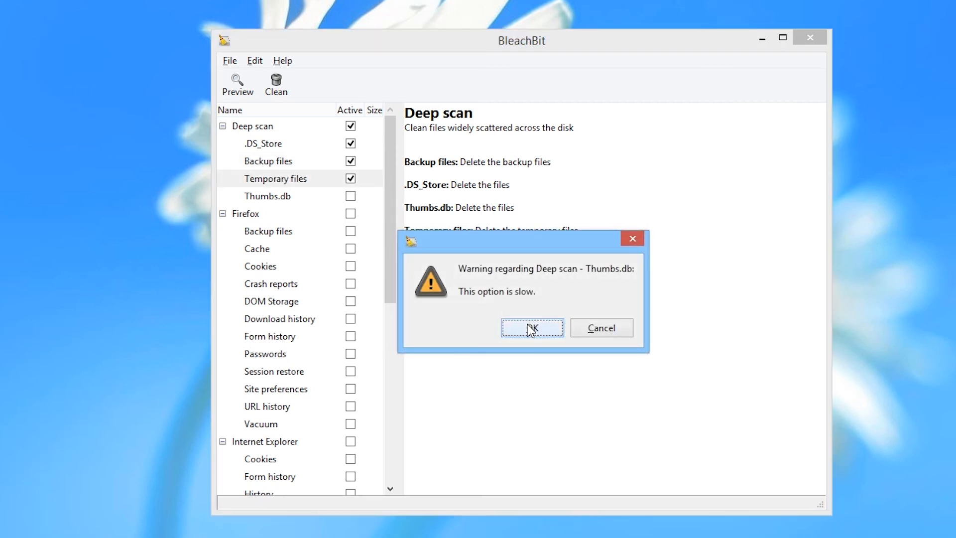
left_click(532, 328)
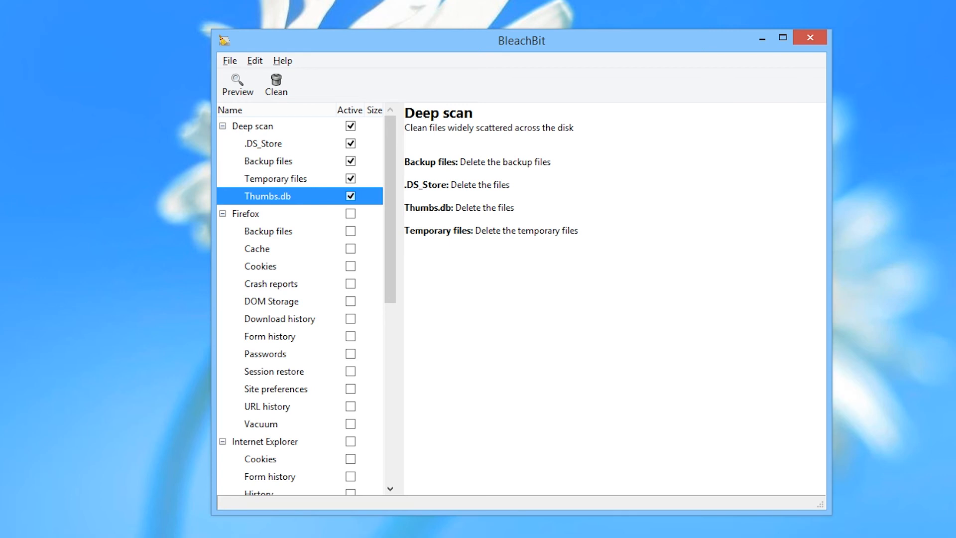
left_click(245, 214)
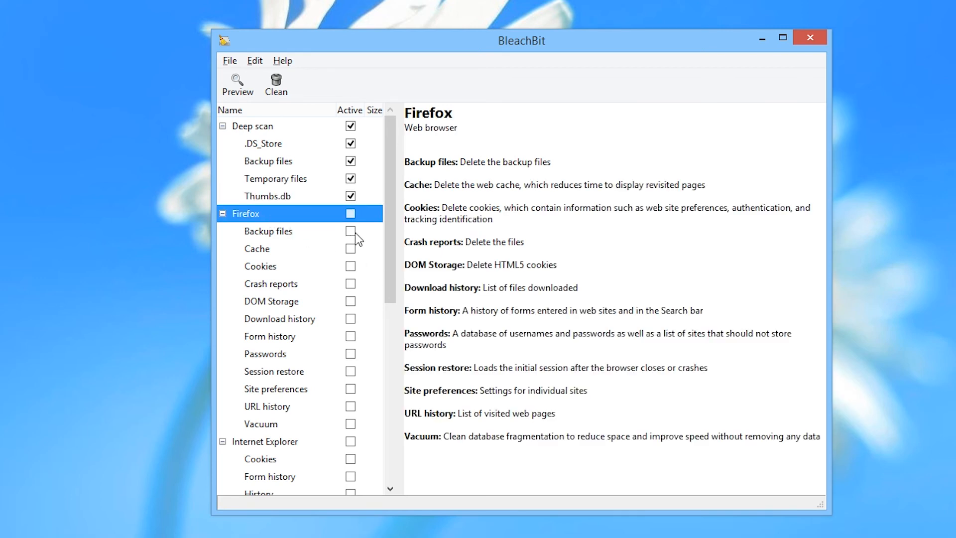
- Tick all Firefox and remaining cleaners, accepting the Passwords and Windows Explorer restart warnings
left_click(351, 248)
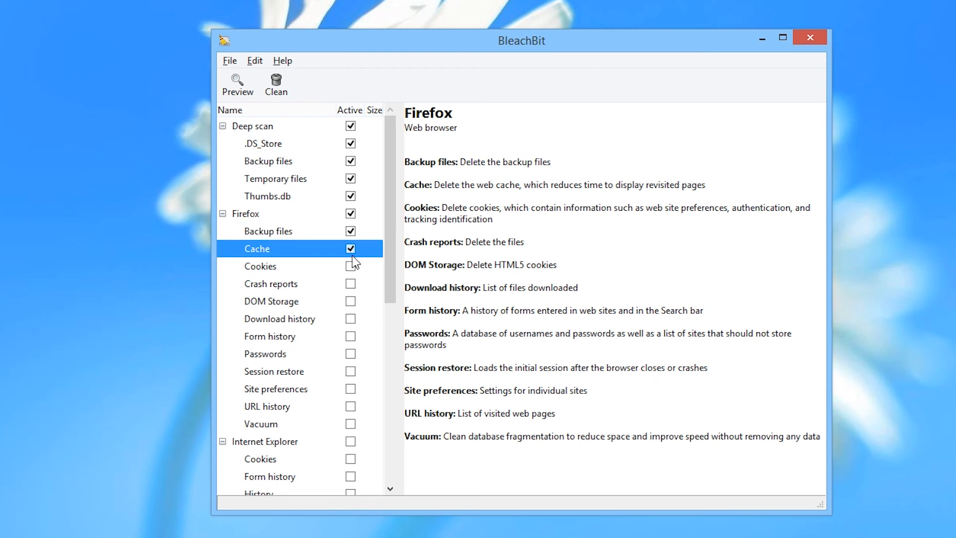
left_click(350, 301)
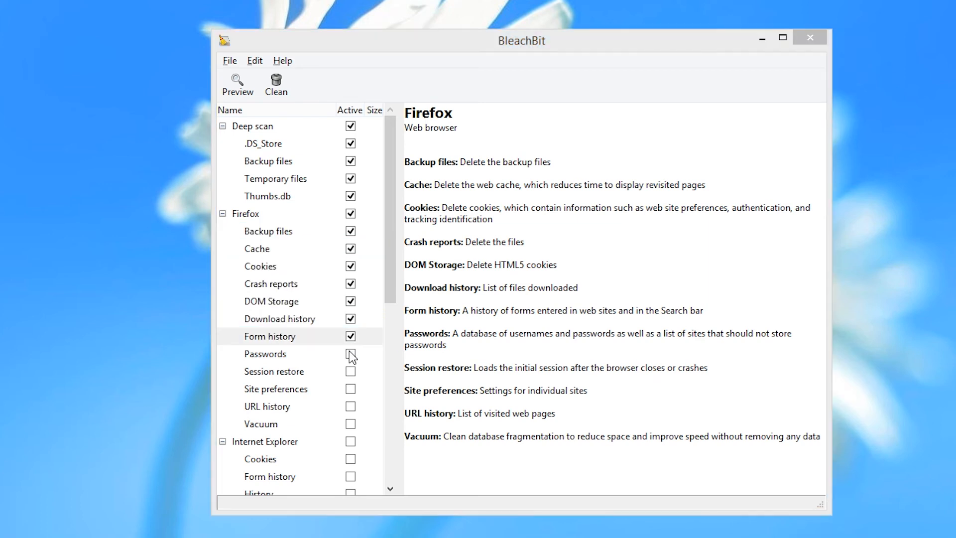
left_click(350, 356)
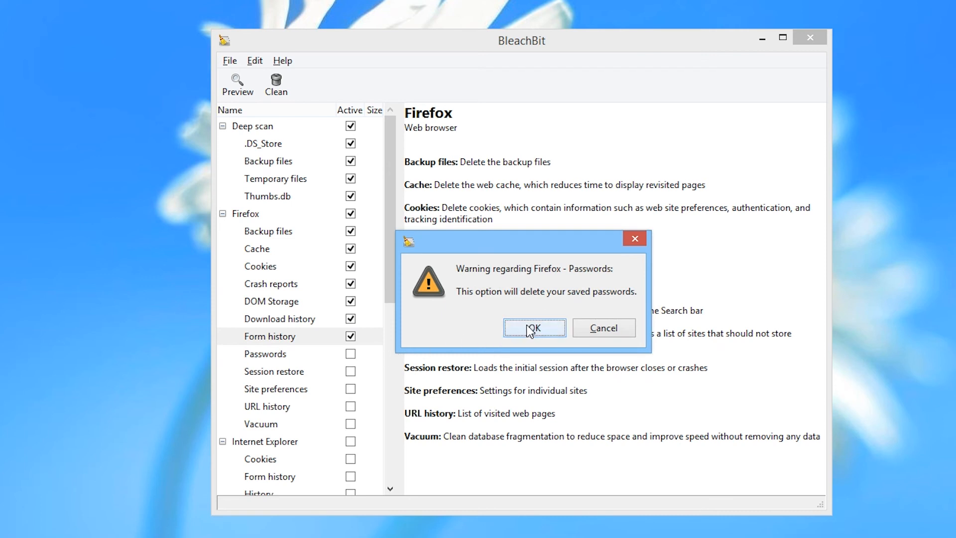
left_click(533, 328)
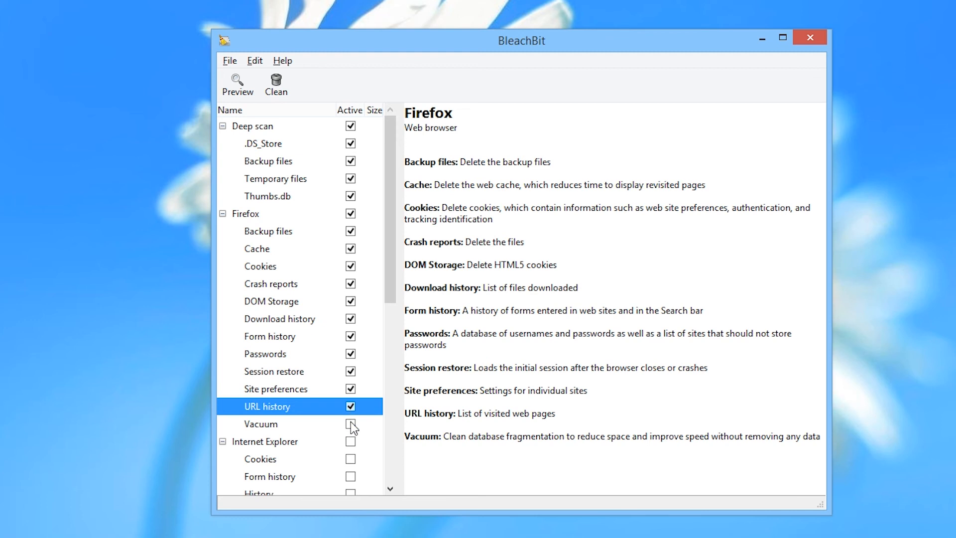
left_click(351, 424)
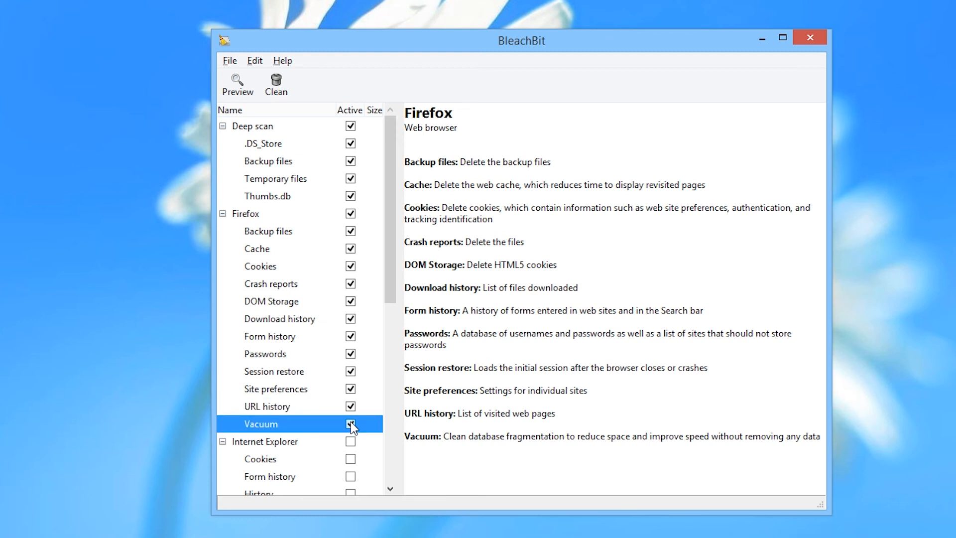
left_click(351, 423)
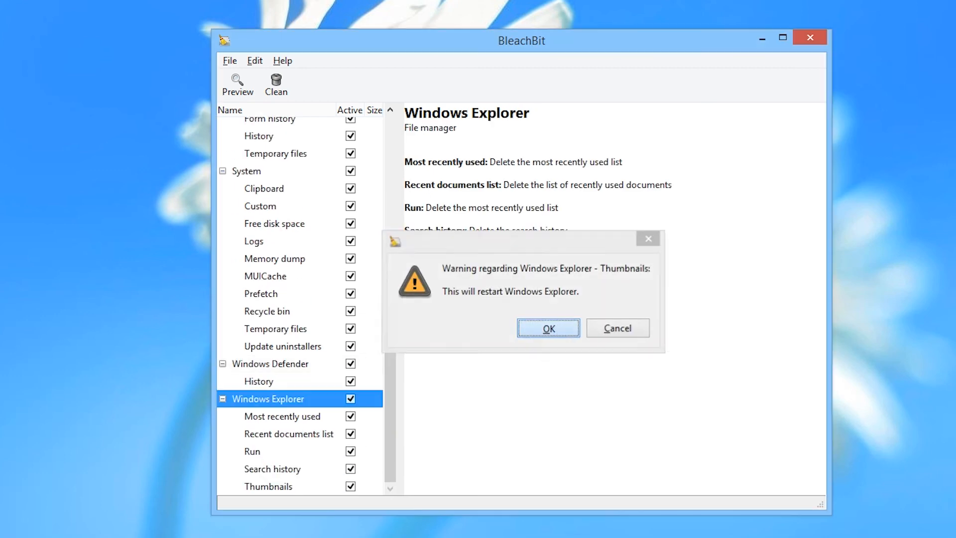
left_click(548, 328)
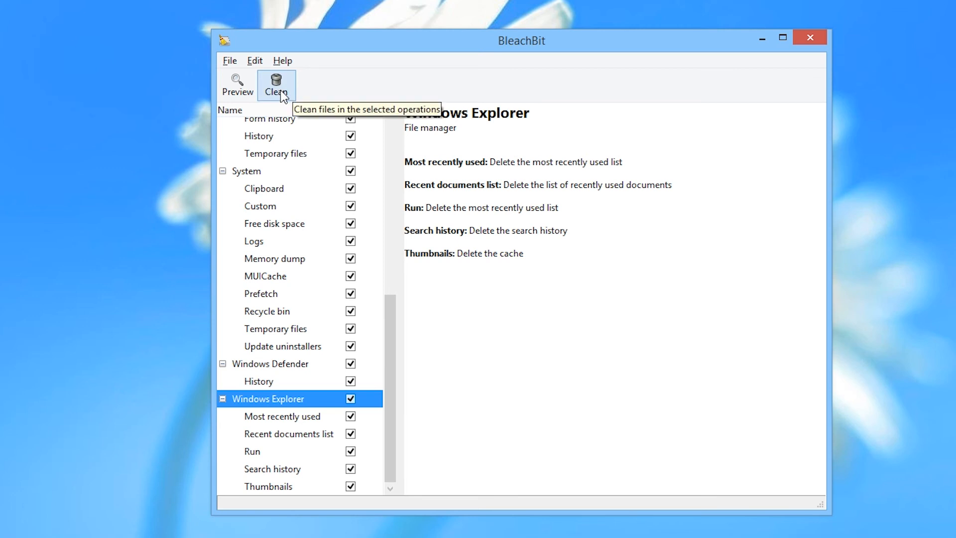
- Clean with all enabled options and confirm Delete, removing 2020 files (139.8MB)
left_click(276, 83)
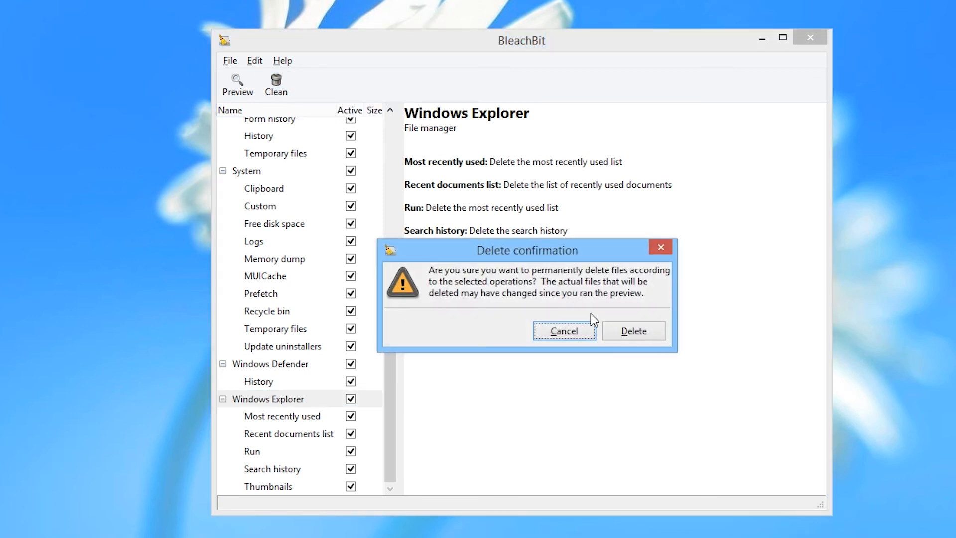
left_click(633, 331)
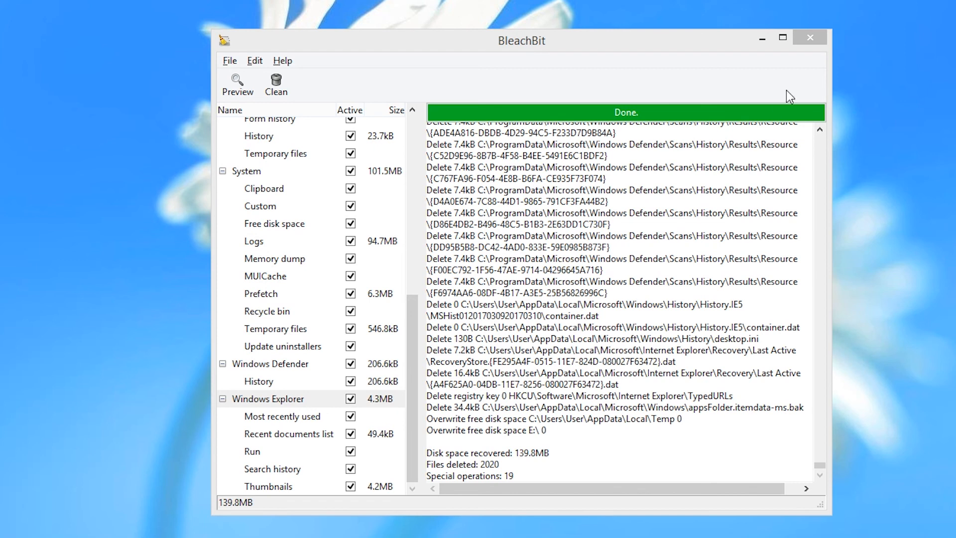
mouse_move(798, 89)
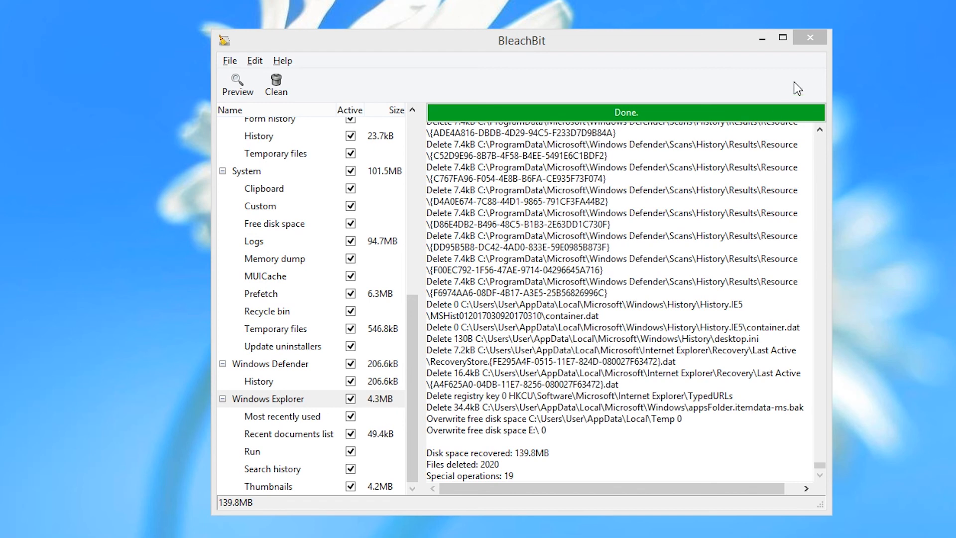